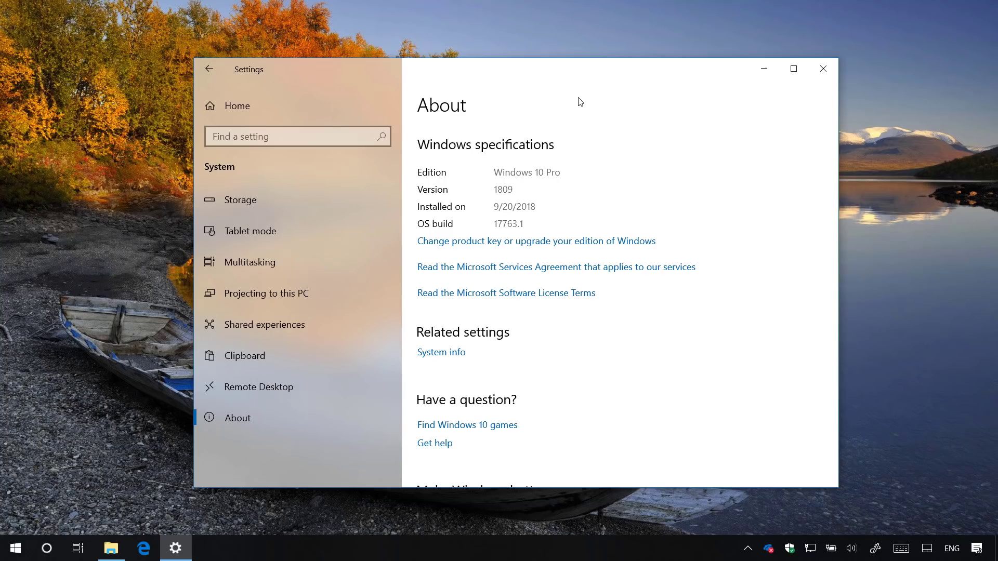
# Step: Minimize Settings and bring up File Explorer at Quick access
pyautogui.click(821, 68)
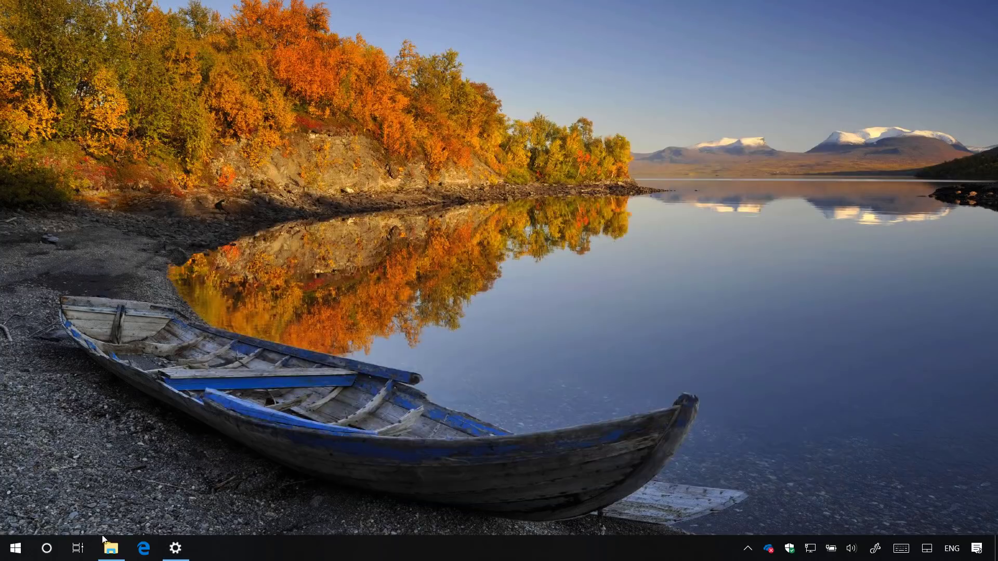
pyautogui.click(112, 548)
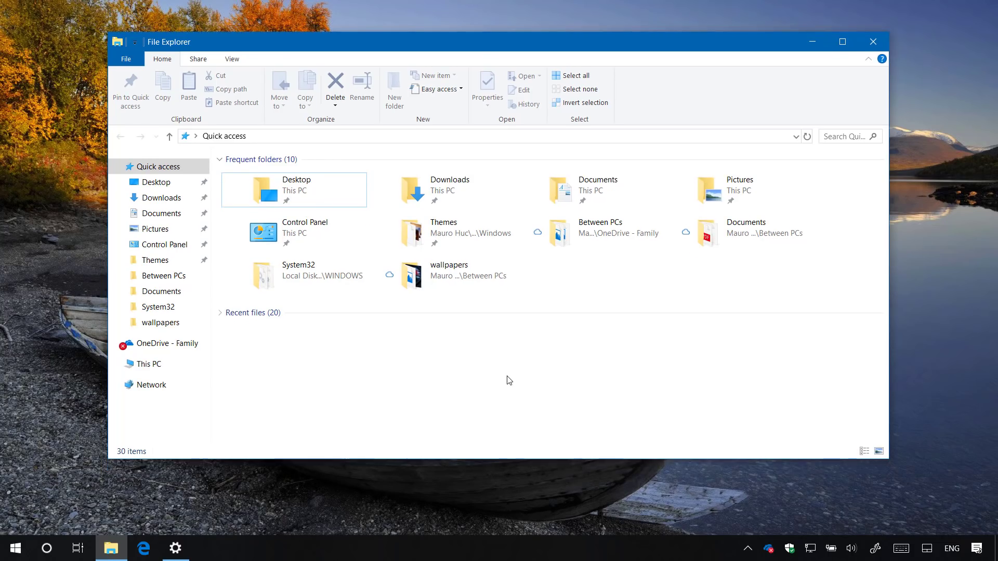
pyautogui.moveTo(291, 387)
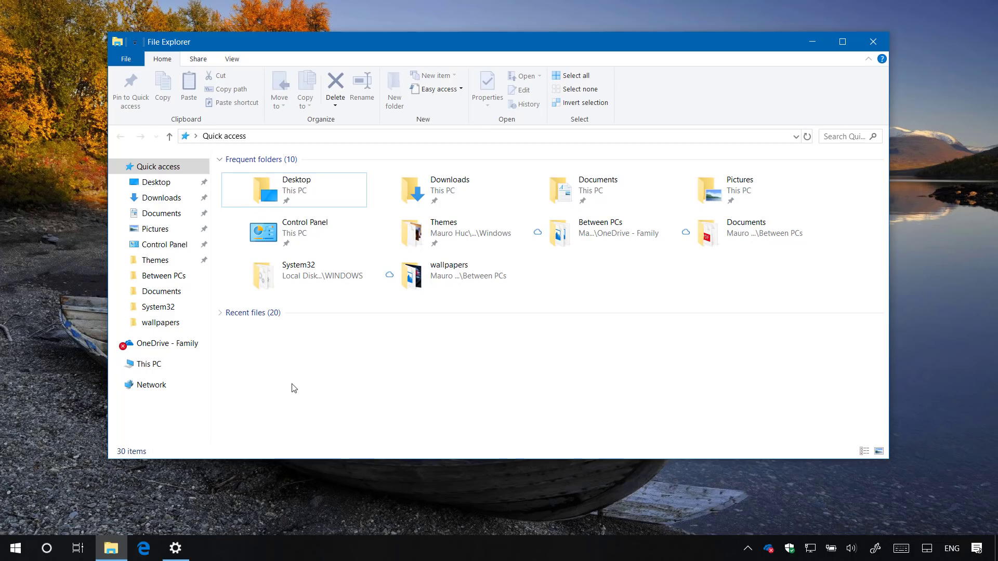
pyautogui.moveTo(437, 398)
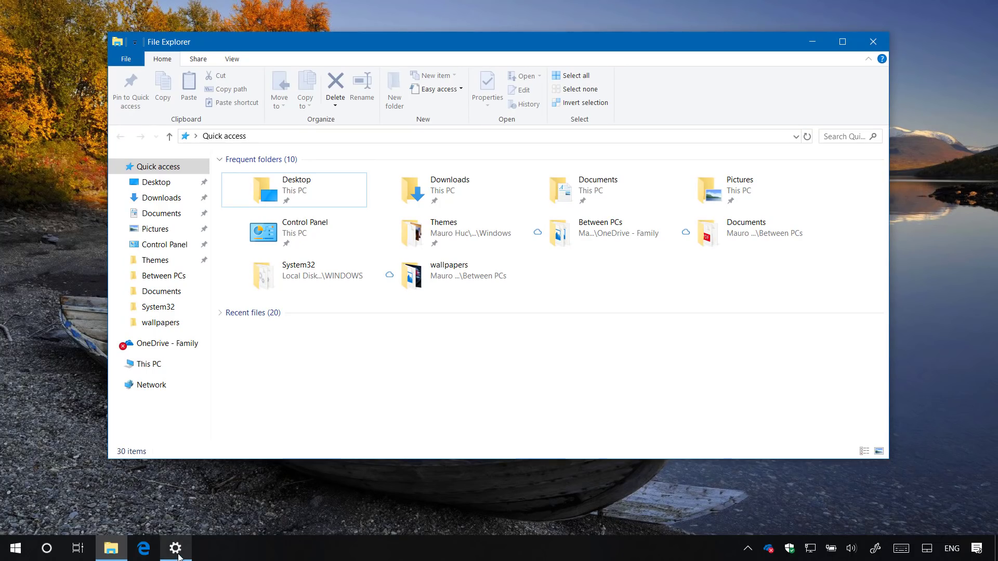
# Step: In Personalization > Colors choose the Dark default app mode, then minimize Settings
pyautogui.click(175, 548)
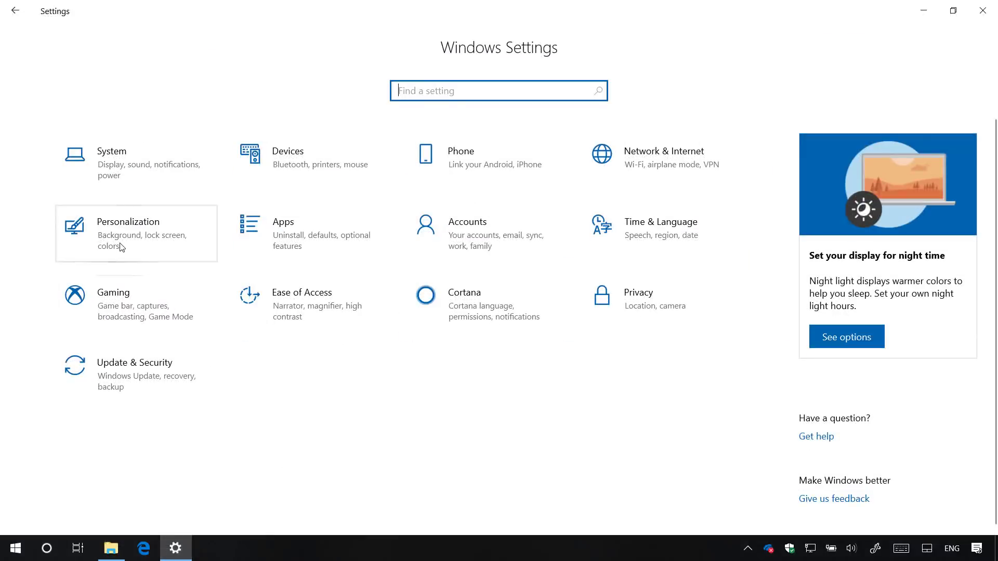
pyautogui.click(127, 234)
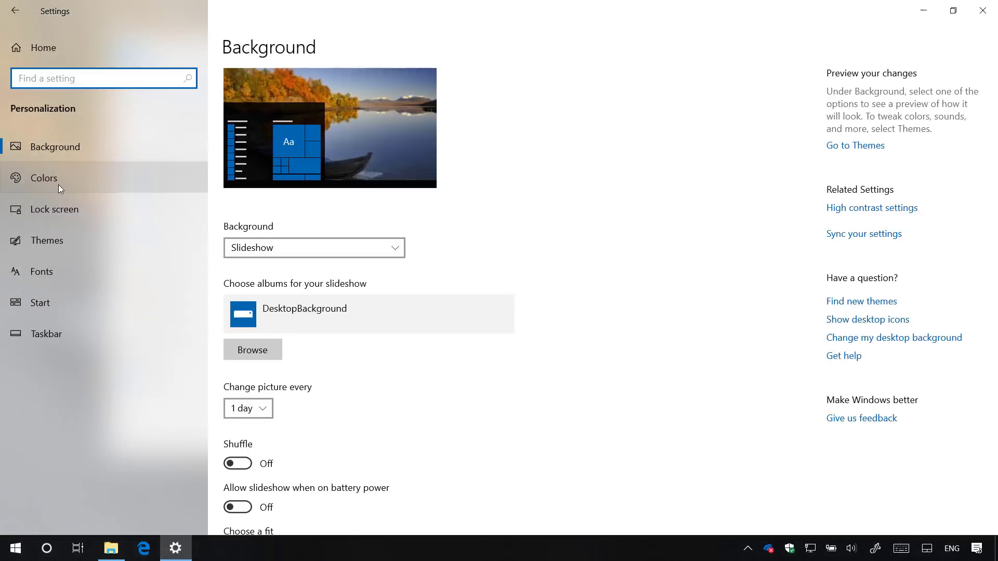
pyautogui.click(45, 178)
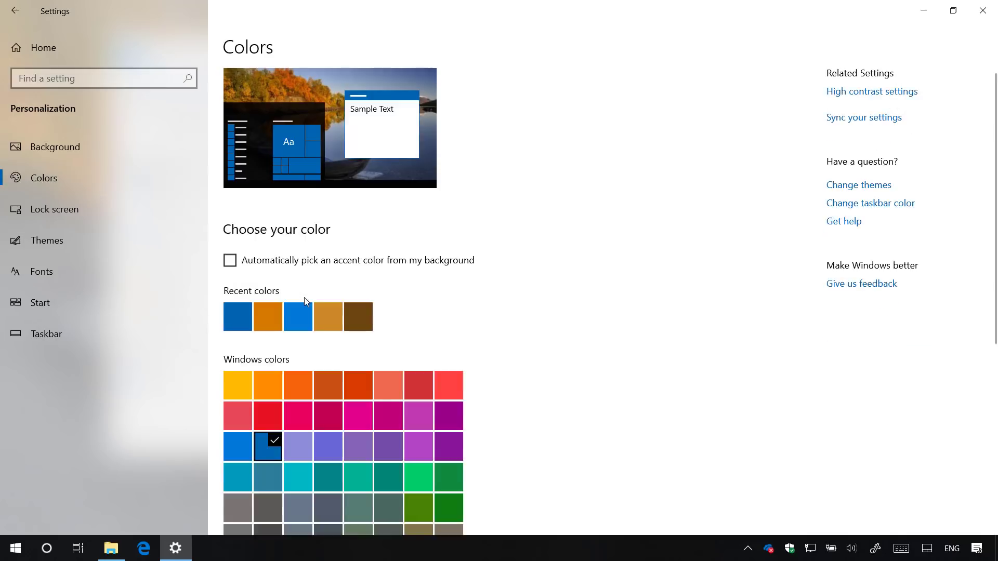
pyautogui.scroll(-3)
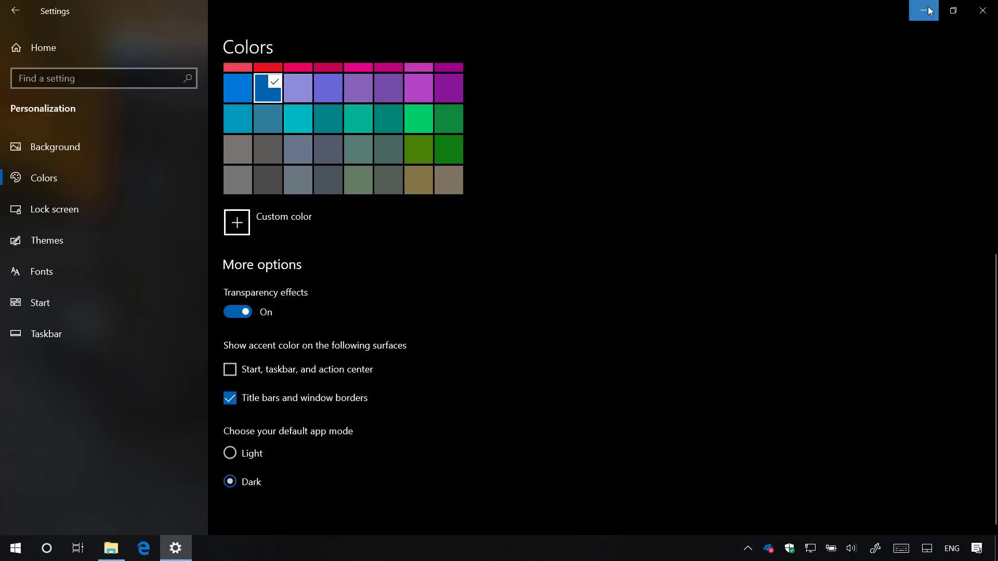
pyautogui.click(922, 10)
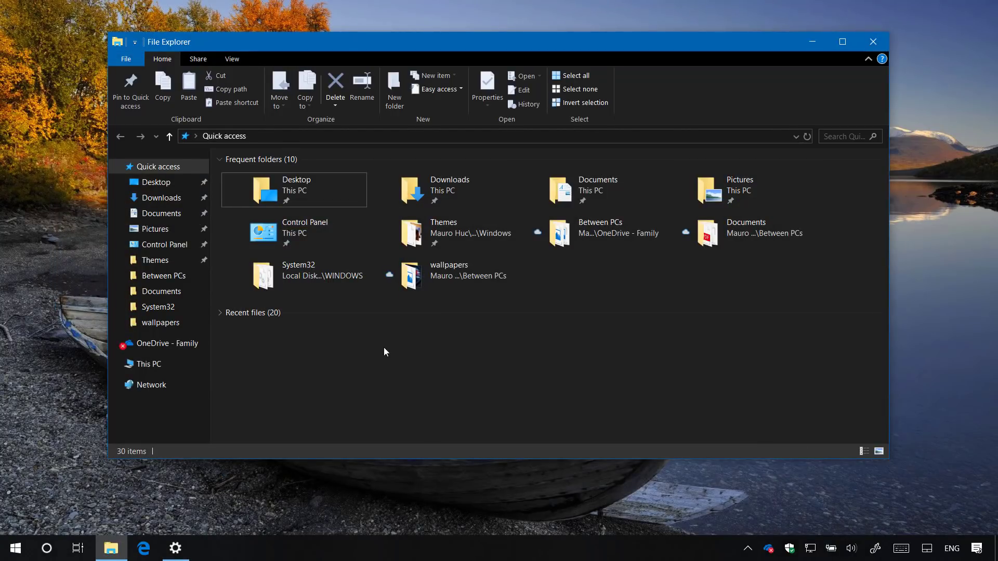
pyautogui.moveTo(430, 353)
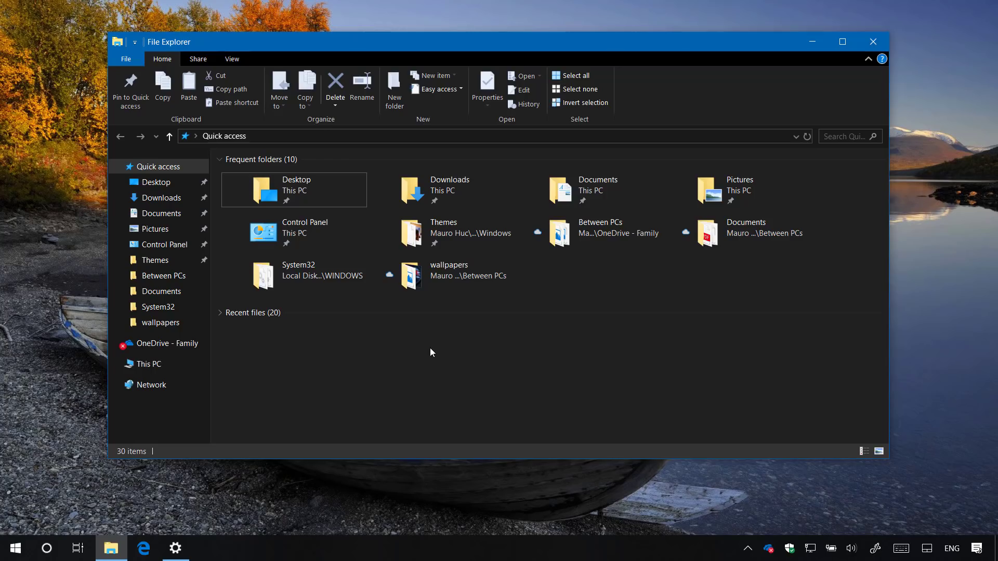
pyautogui.moveTo(584, 283)
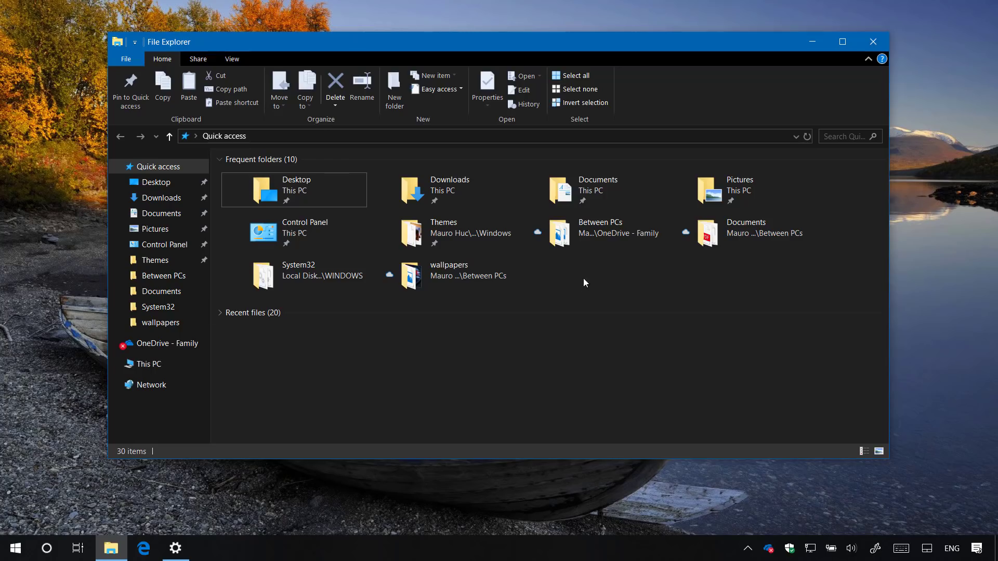
# Step: Inspect the dark File Explorer's context menu, View ribbon and File menu
pyautogui.rightClick(584, 283)
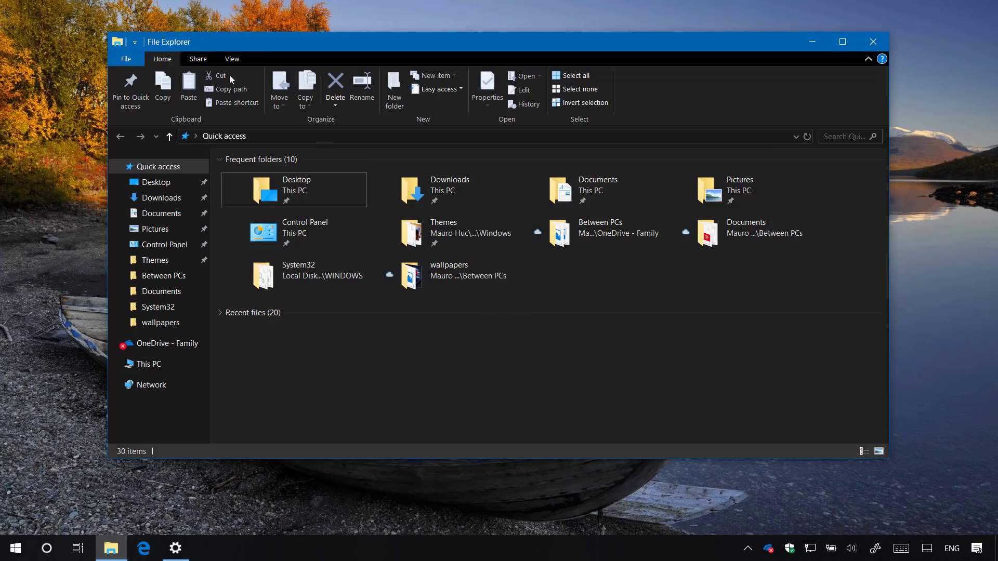
pyautogui.click(231, 58)
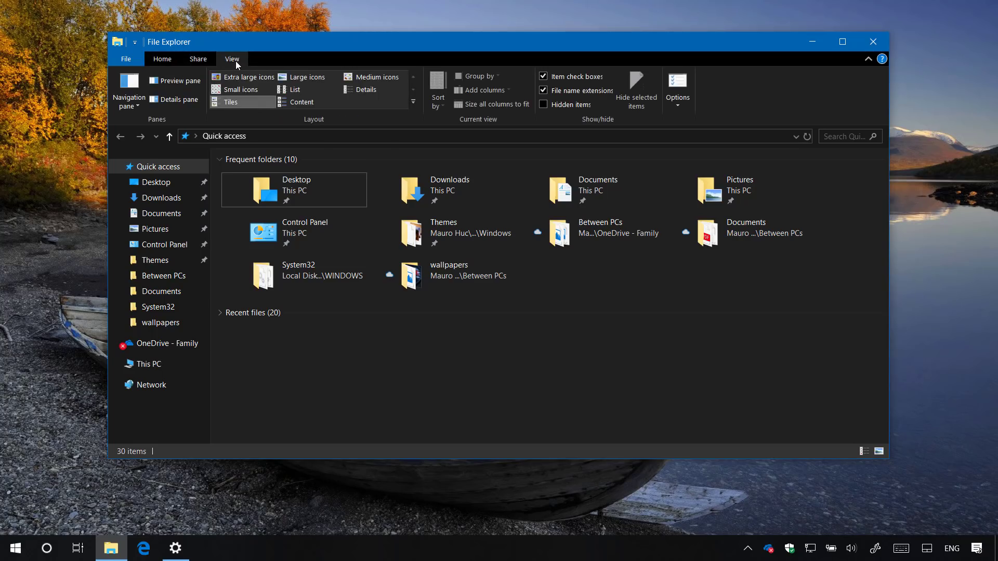
pyautogui.click(126, 58)
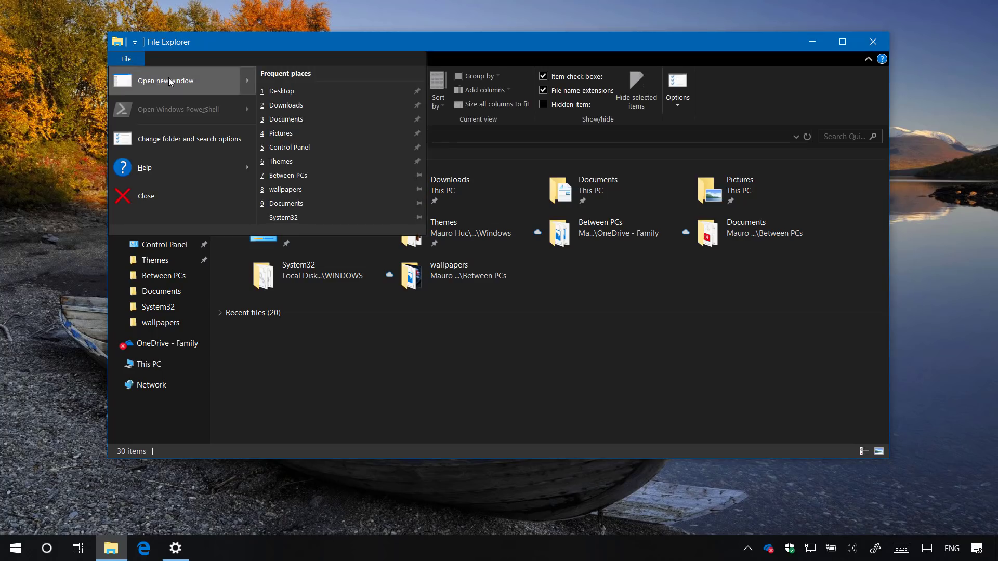
pyautogui.moveTo(206, 167)
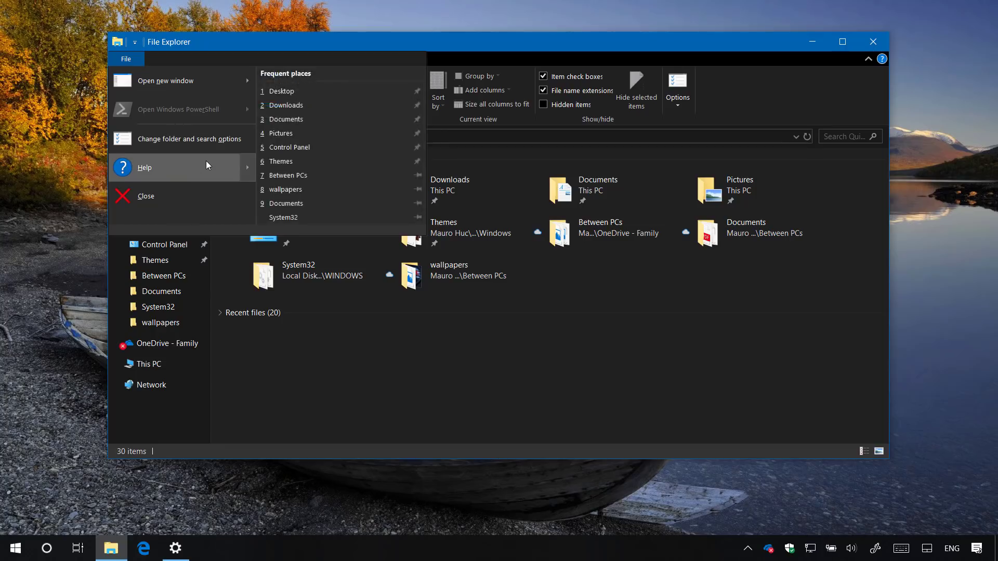
pyautogui.moveTo(377, 364)
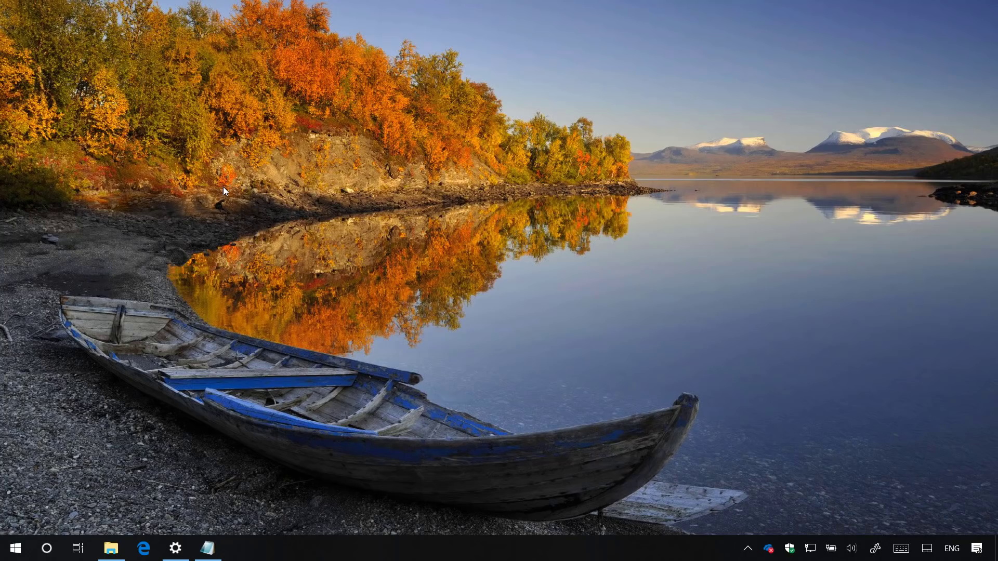
pyautogui.moveTo(192, 547)
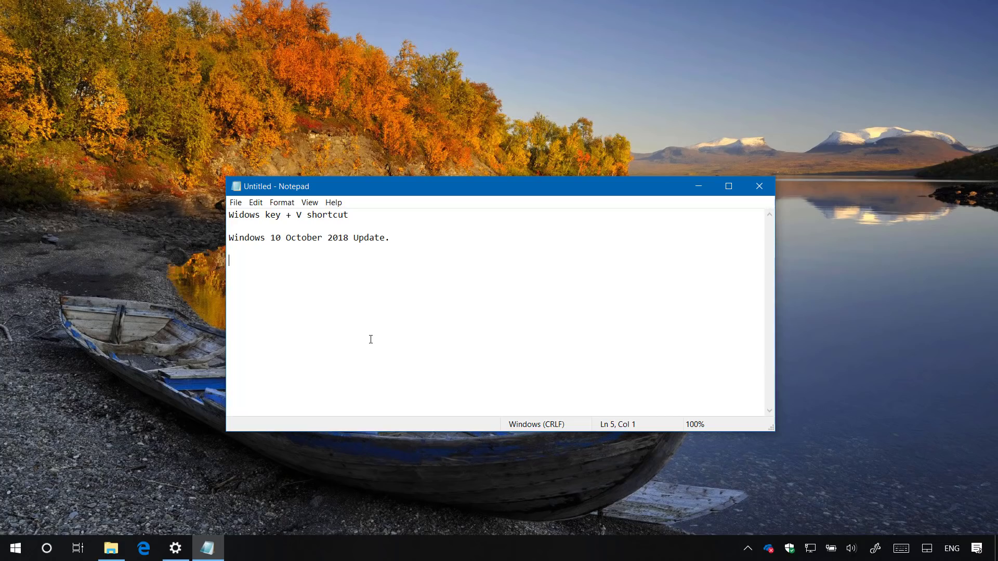
# Step: Bring up the clipboard history panel over Notepad with Win+V
pyautogui.press('win+v')
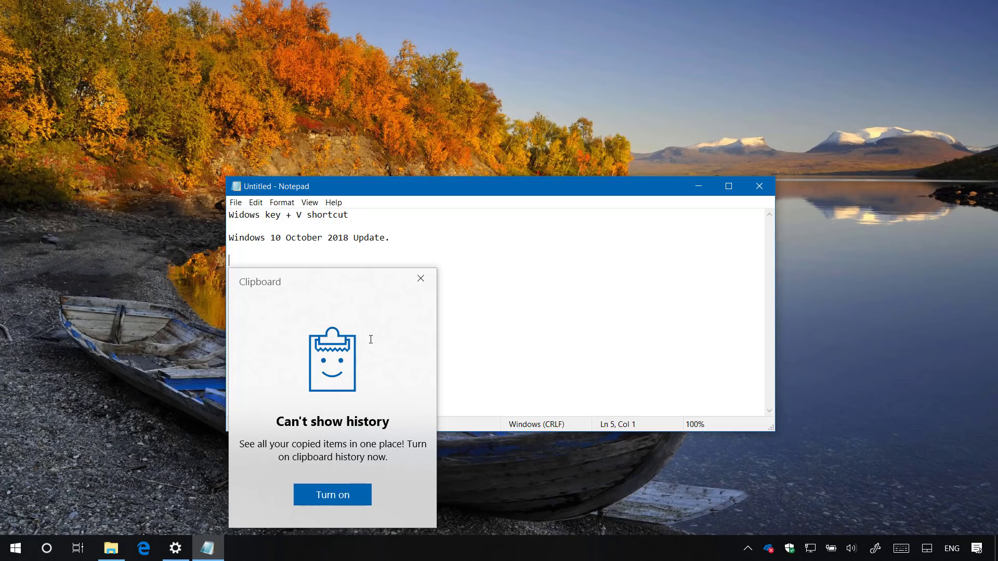
pyautogui.moveTo(417, 488)
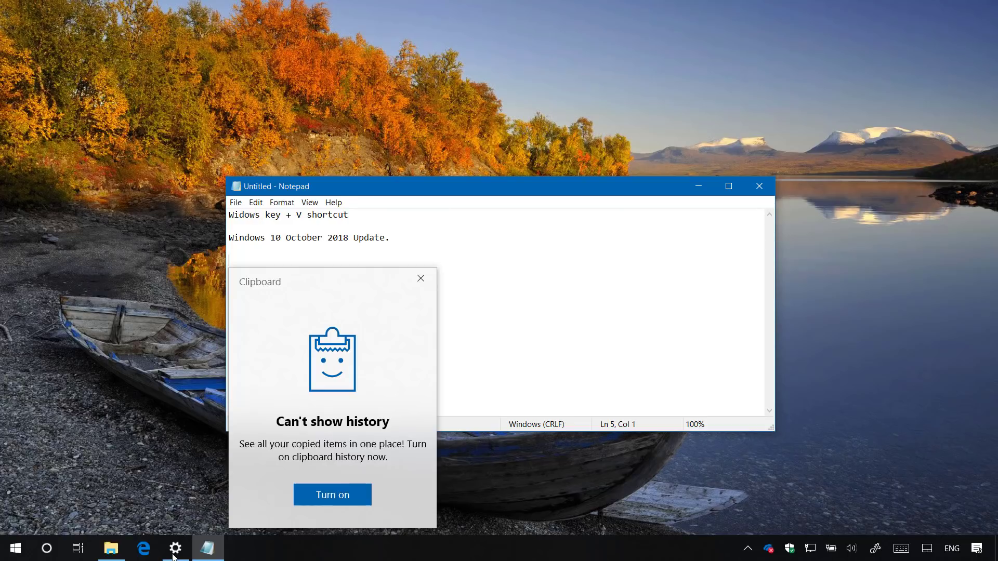
# Step: Return to Settings and navigate to System > Clipboard
pyautogui.click(331, 495)
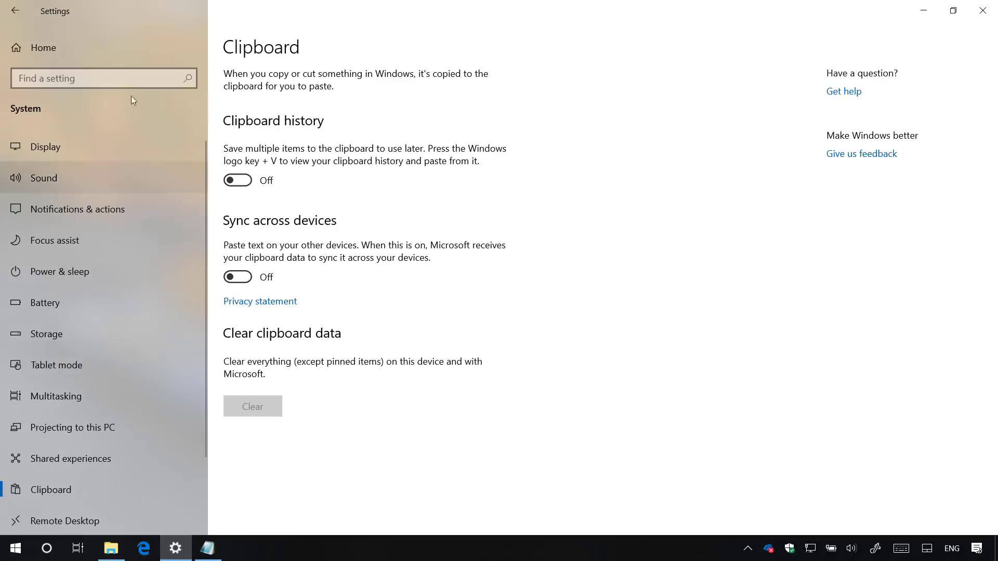
pyautogui.click(15, 11)
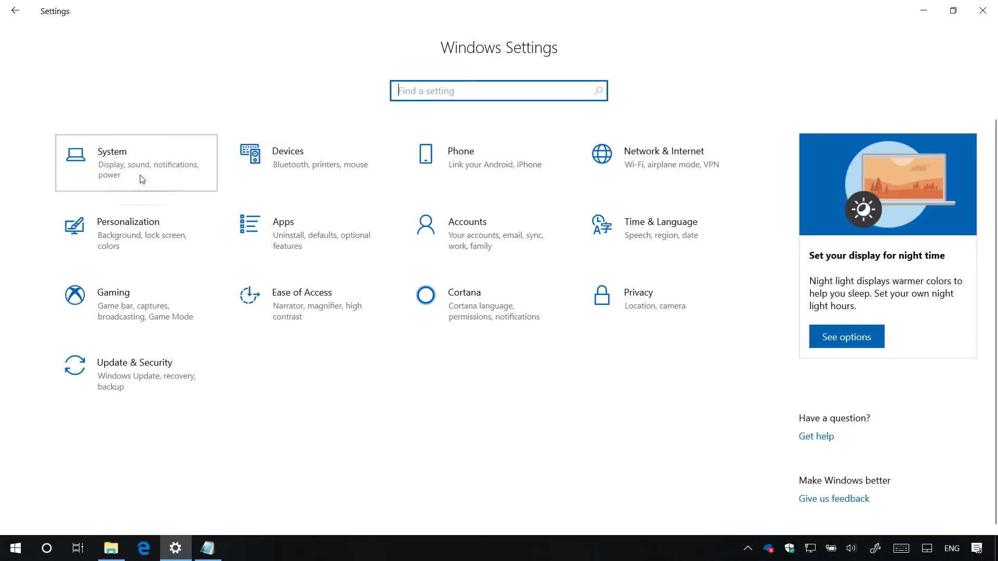
pyautogui.click(135, 162)
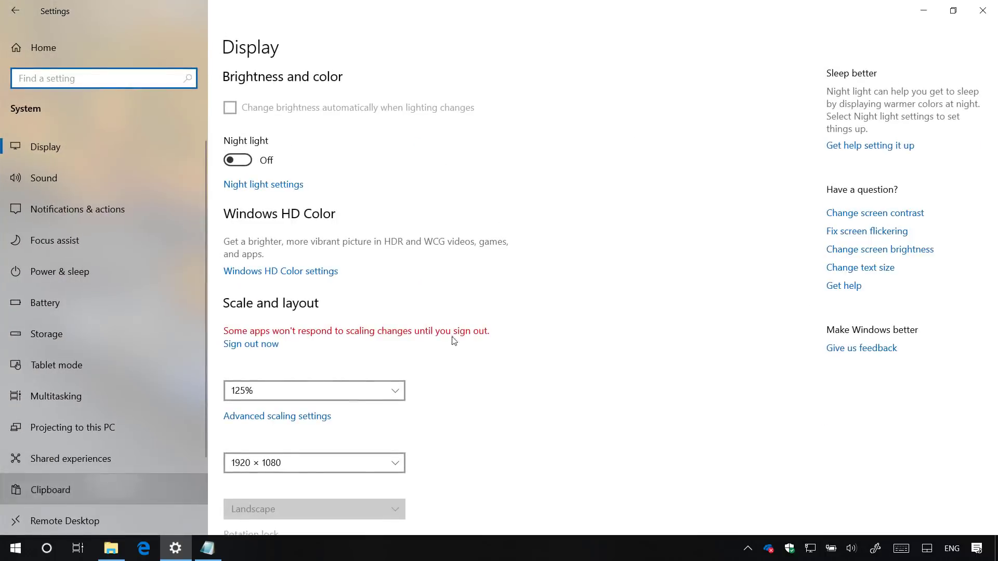
pyautogui.click(52, 489)
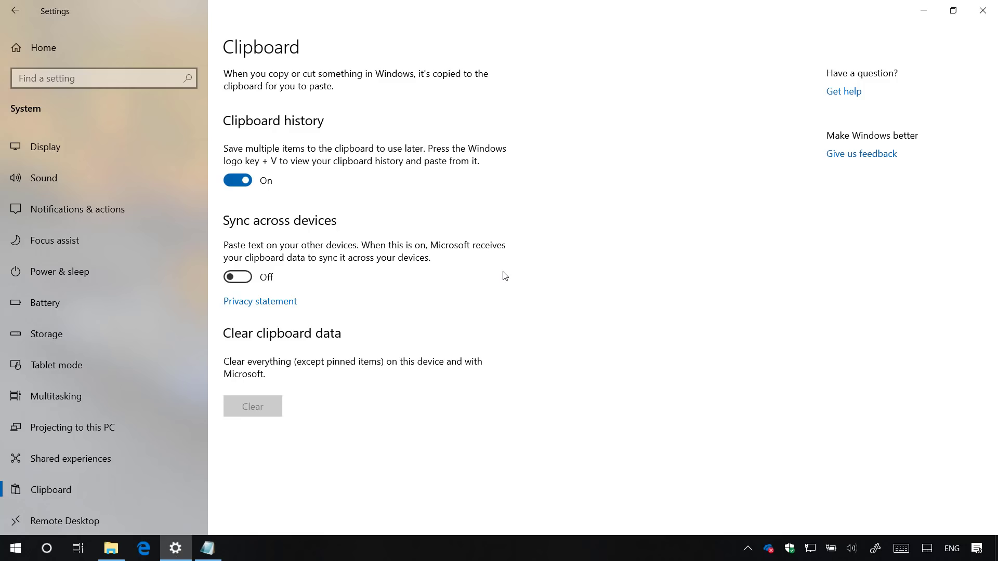
pyautogui.moveTo(432, 272)
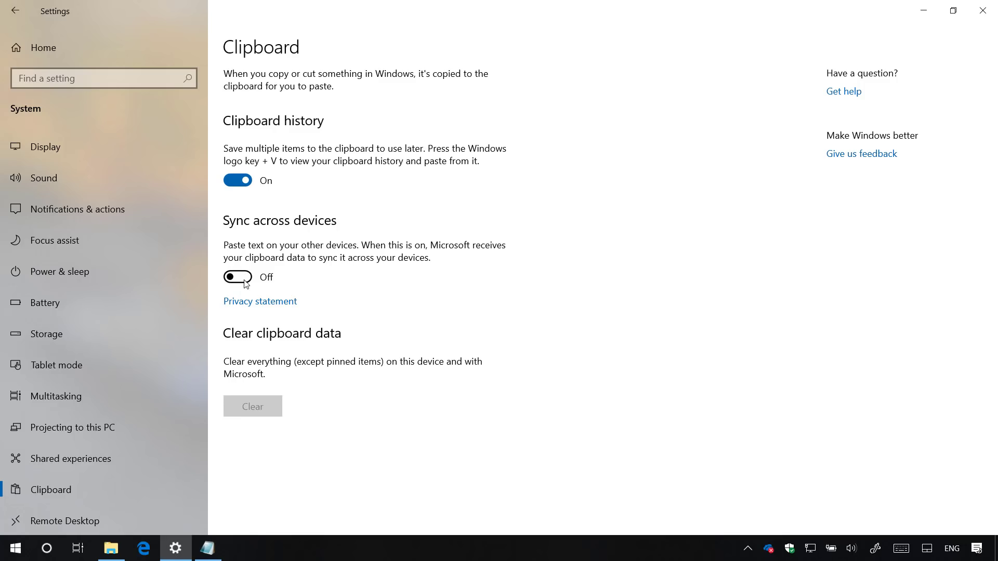
# Step: Enable sync across devices, set automatic syncing to Never, and minimize Settings
pyautogui.click(237, 276)
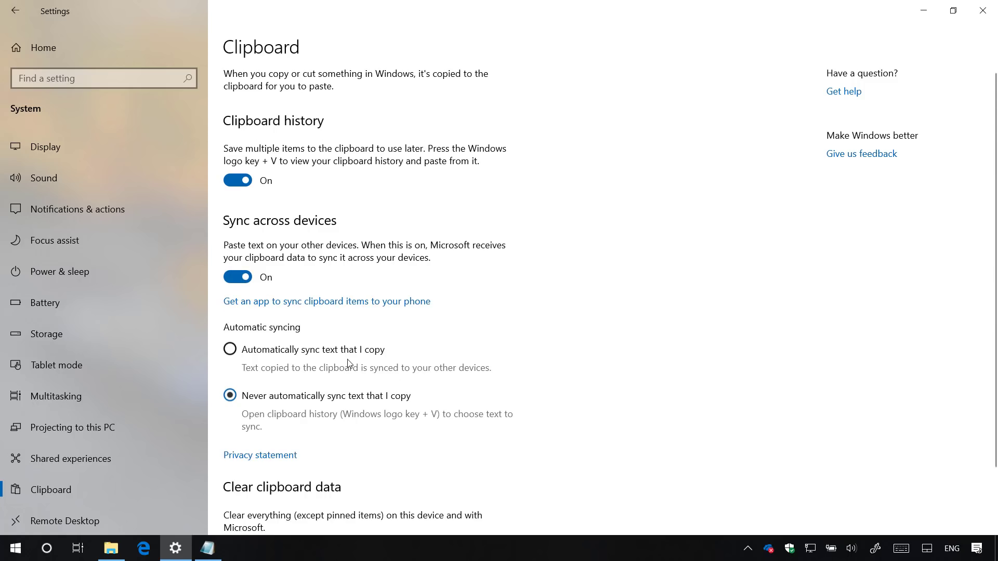
pyautogui.moveTo(324, 352)
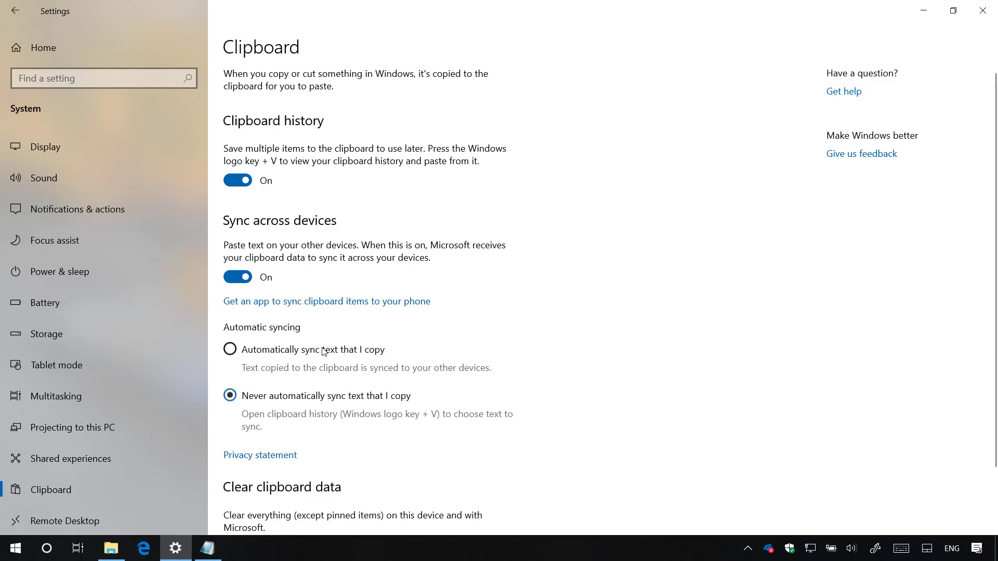
pyautogui.click(228, 349)
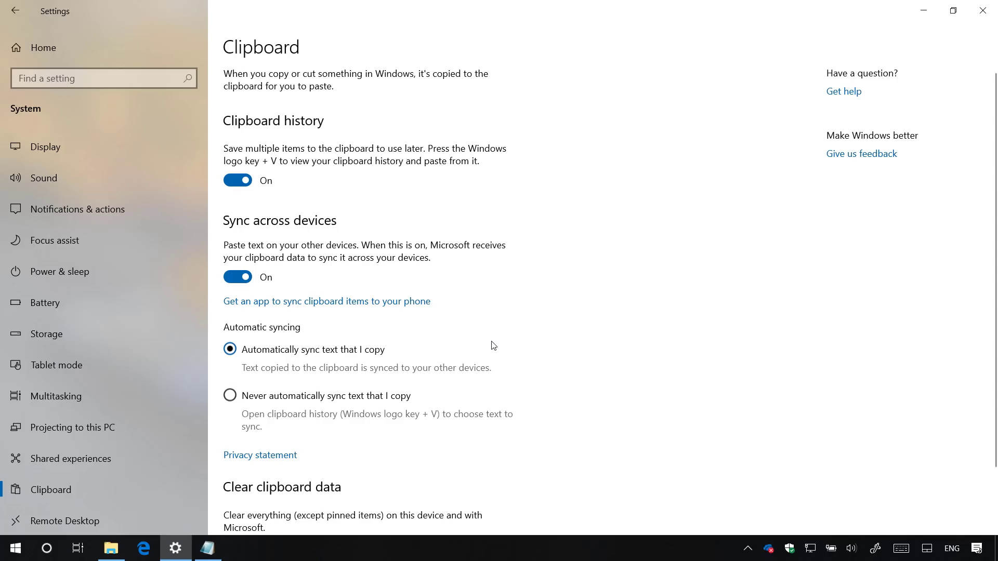
pyautogui.moveTo(360, 371)
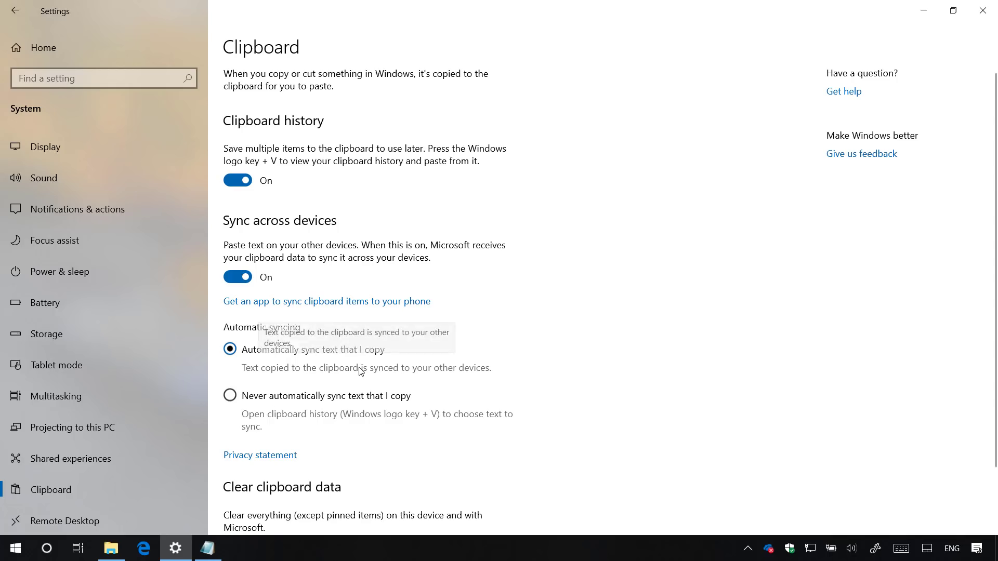
pyautogui.moveTo(256, 373)
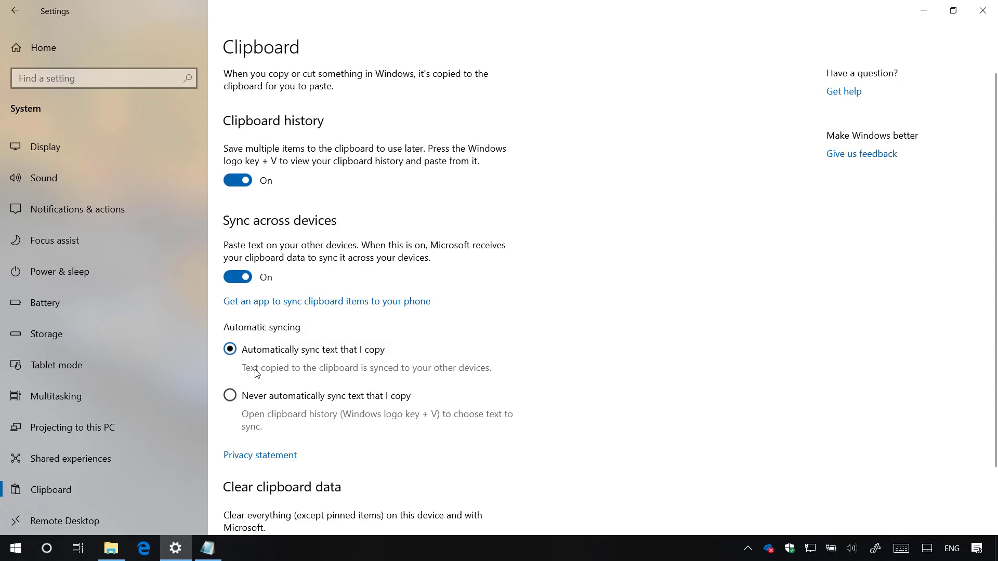
pyautogui.moveTo(257, 373)
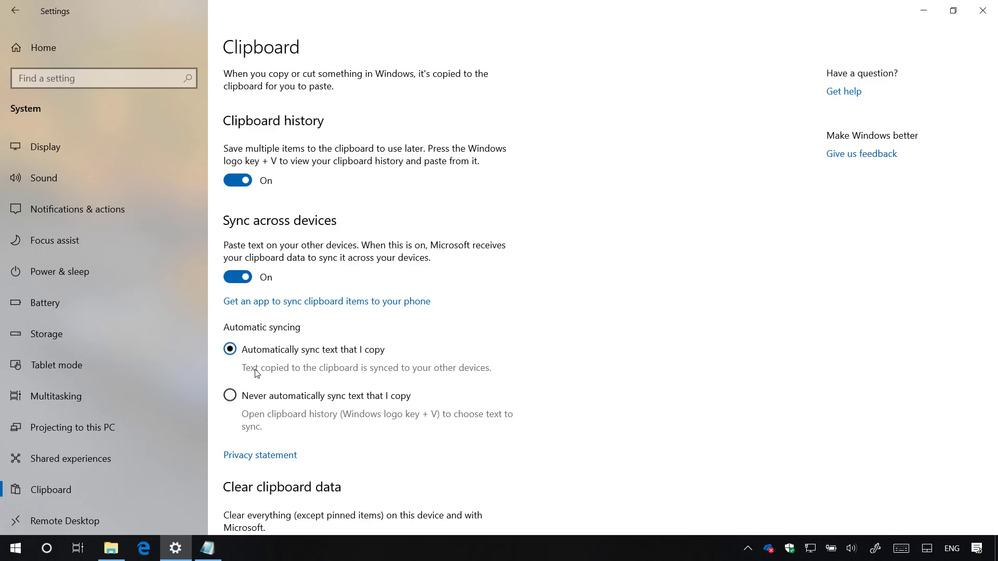
pyautogui.scroll(-3)
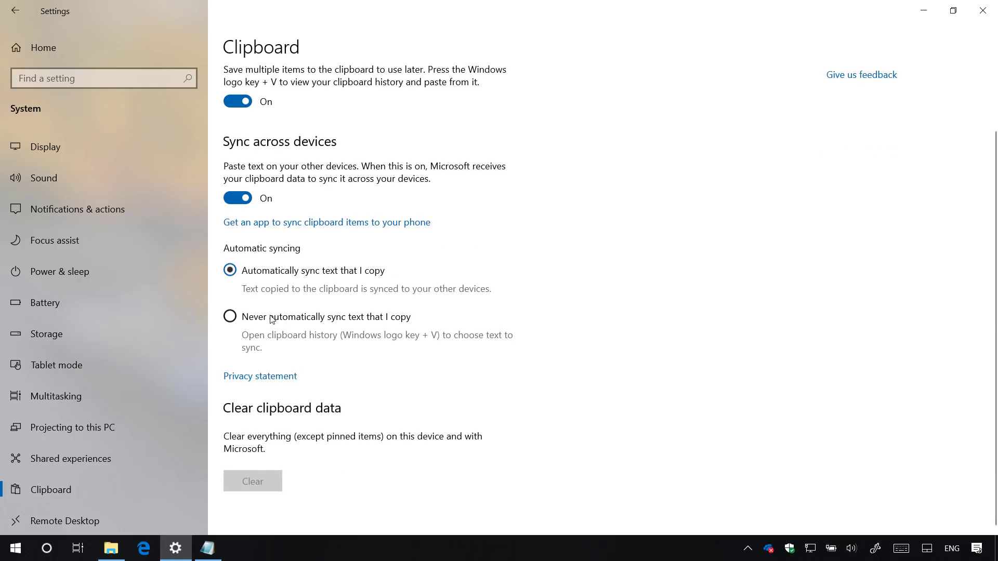
pyautogui.click(229, 316)
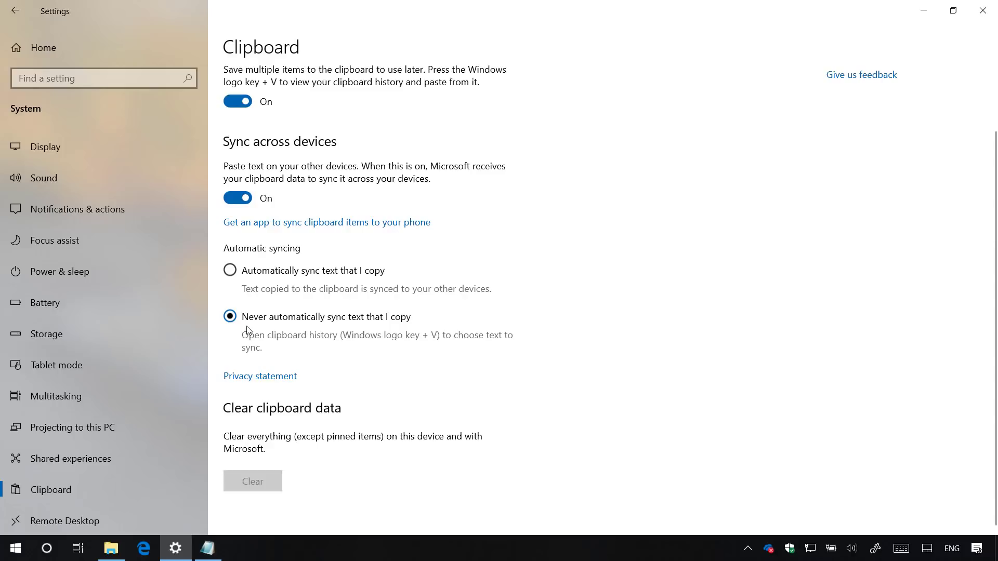
pyautogui.moveTo(922, 10)
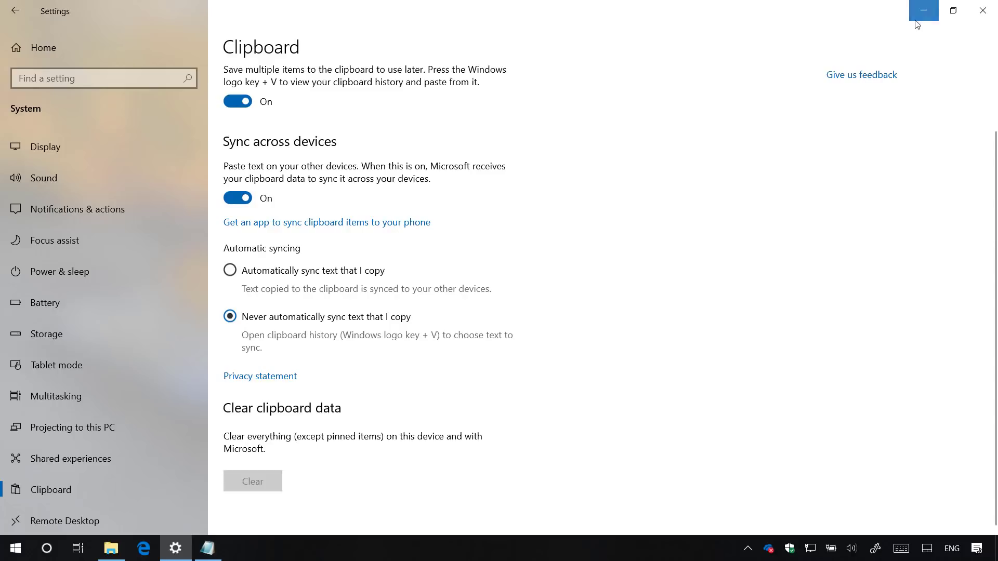
pyautogui.click(923, 9)
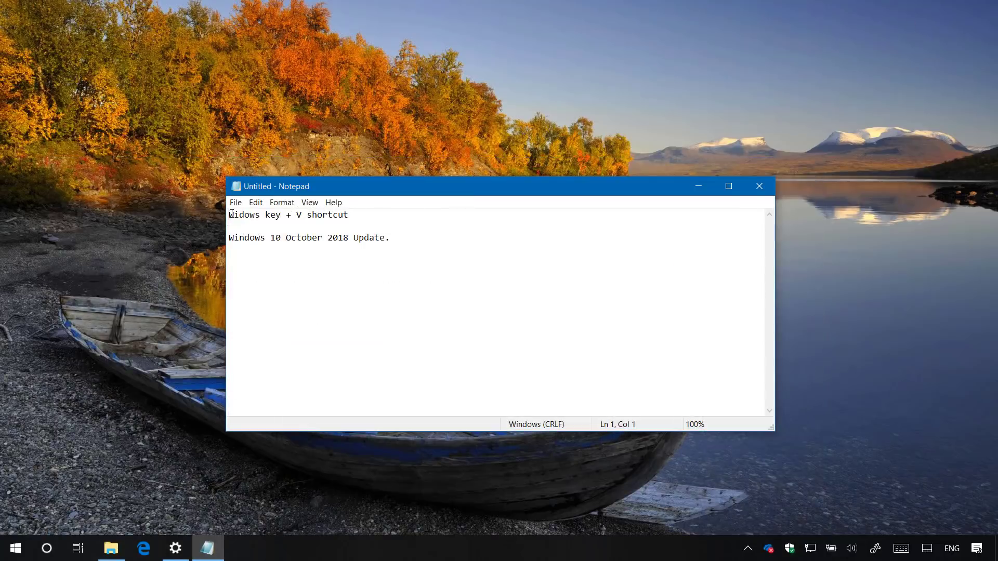
# Step: Copy the first Notepad line and manually sync it from the clipboard history panel
pyautogui.tripleClick(287, 214)
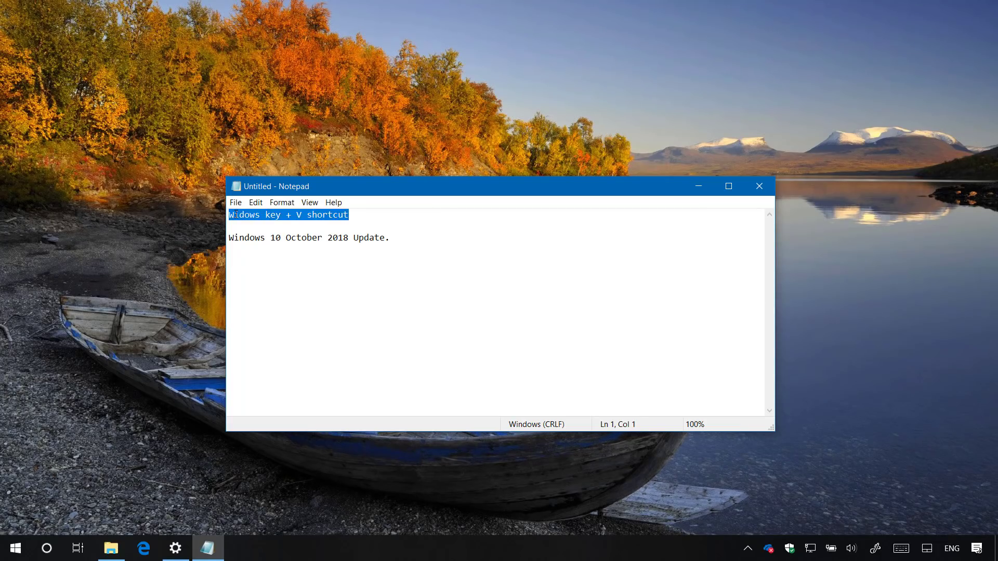
pyautogui.moveTo(435, 267)
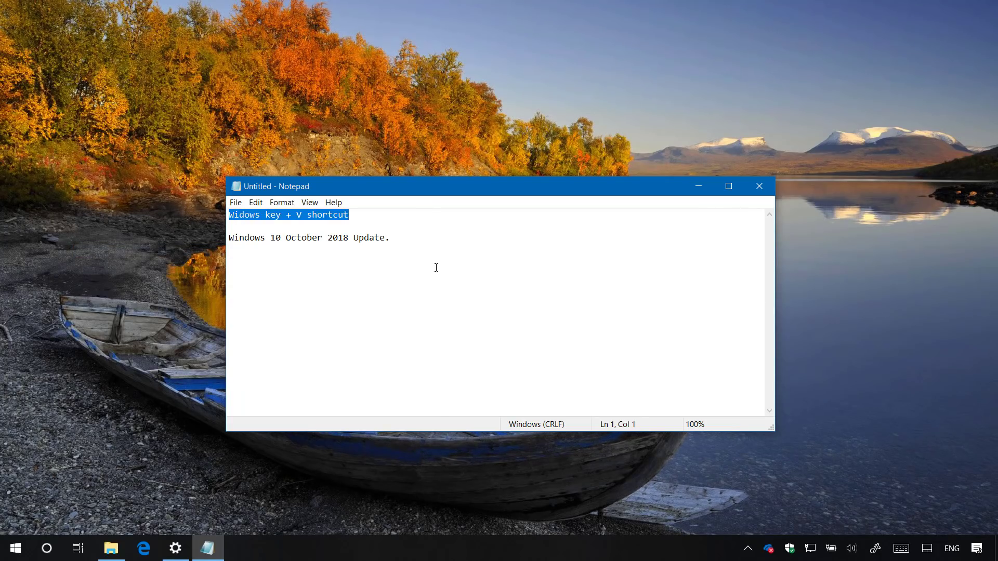
pyautogui.press('win+v')
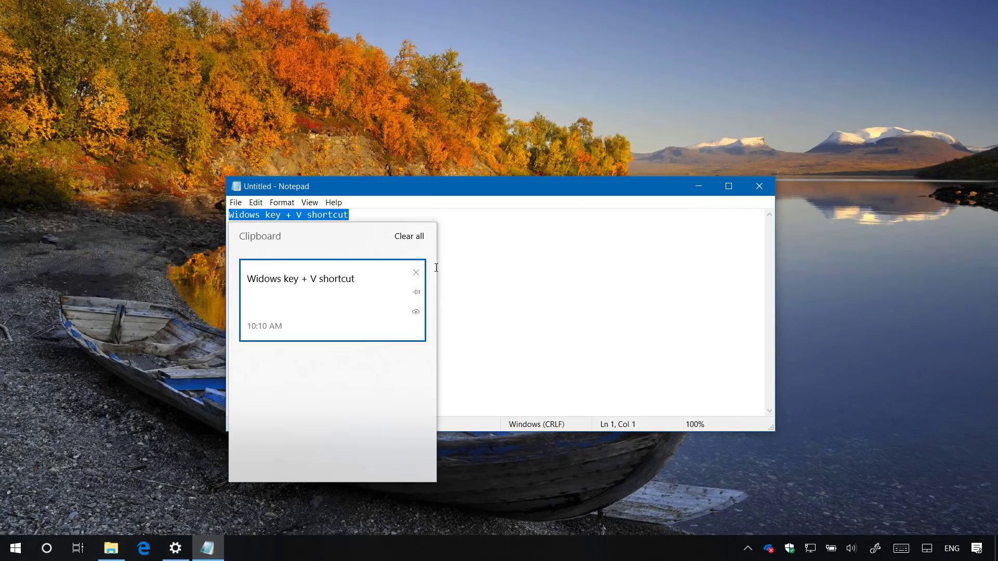
pyautogui.moveTo(416, 312)
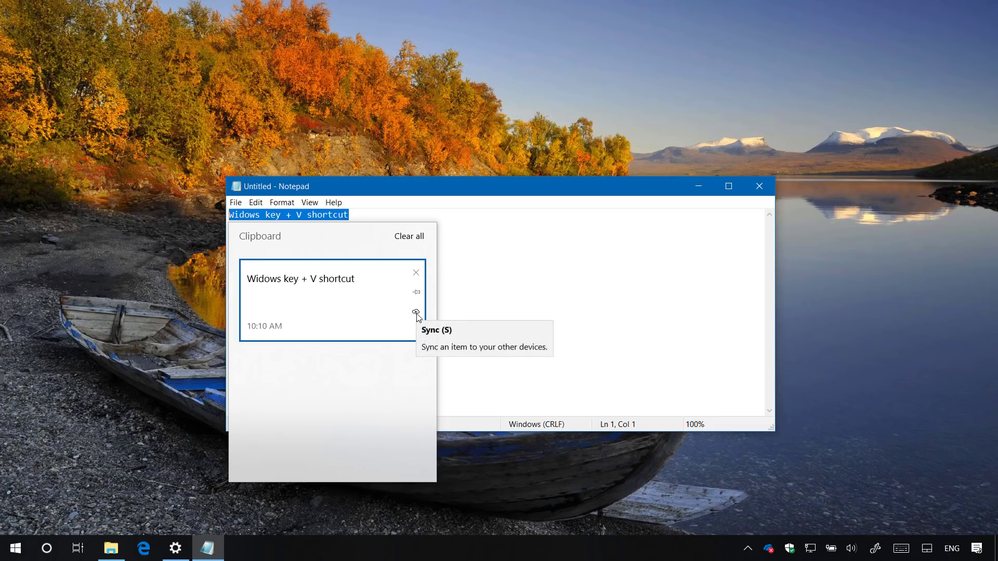
pyautogui.click(416, 313)
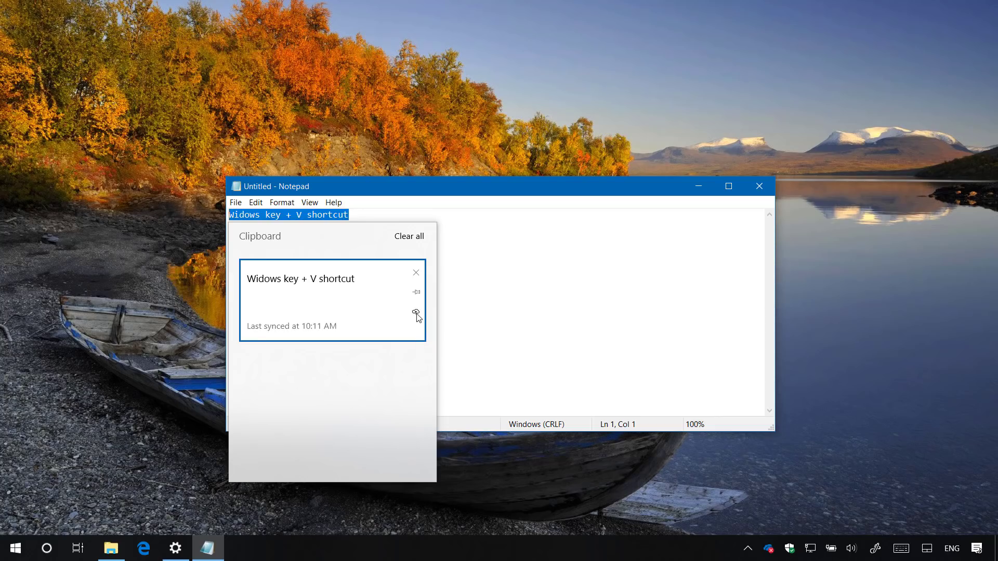
pyautogui.moveTo(467, 270)
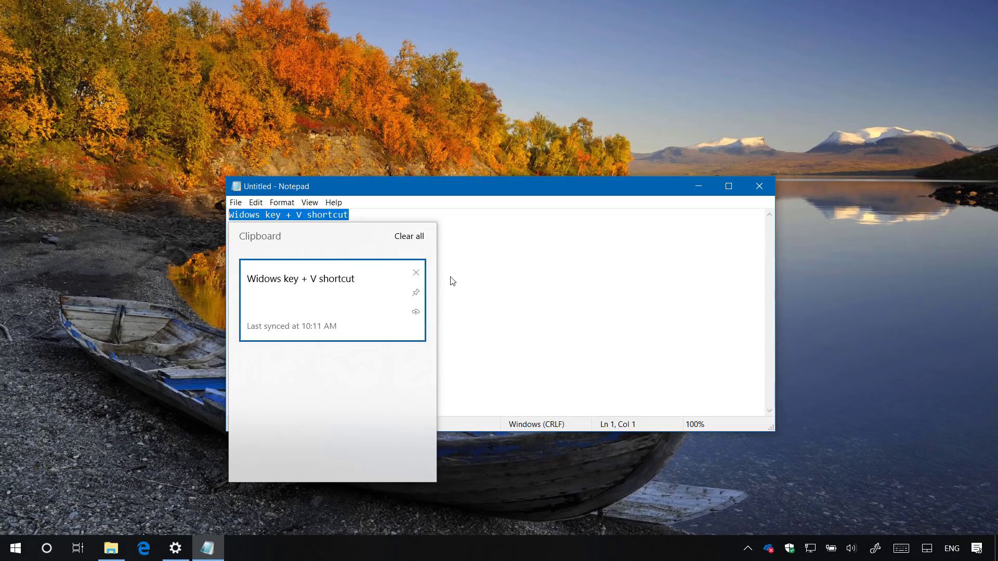
pyautogui.moveTo(409, 236)
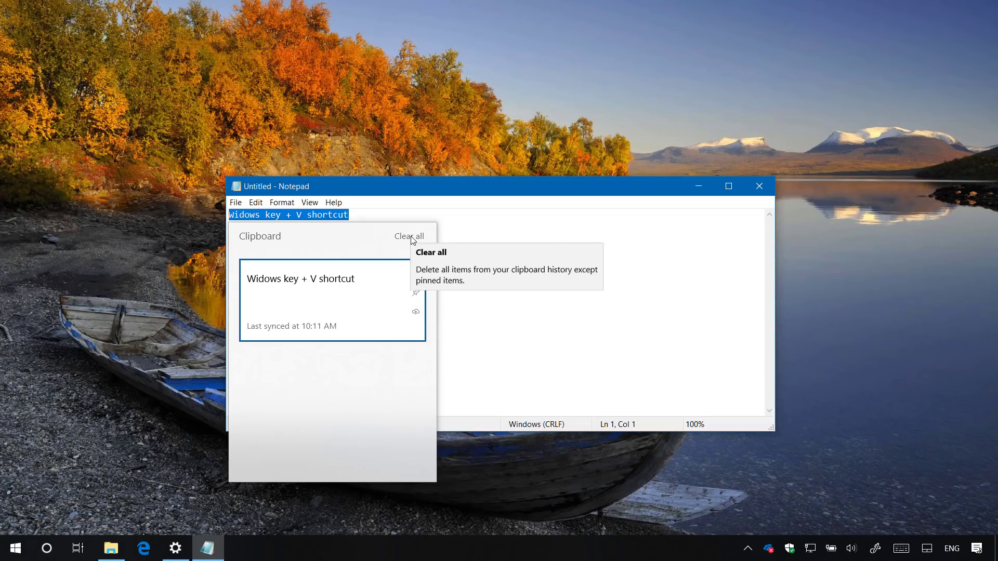
pyautogui.moveTo(516, 235)
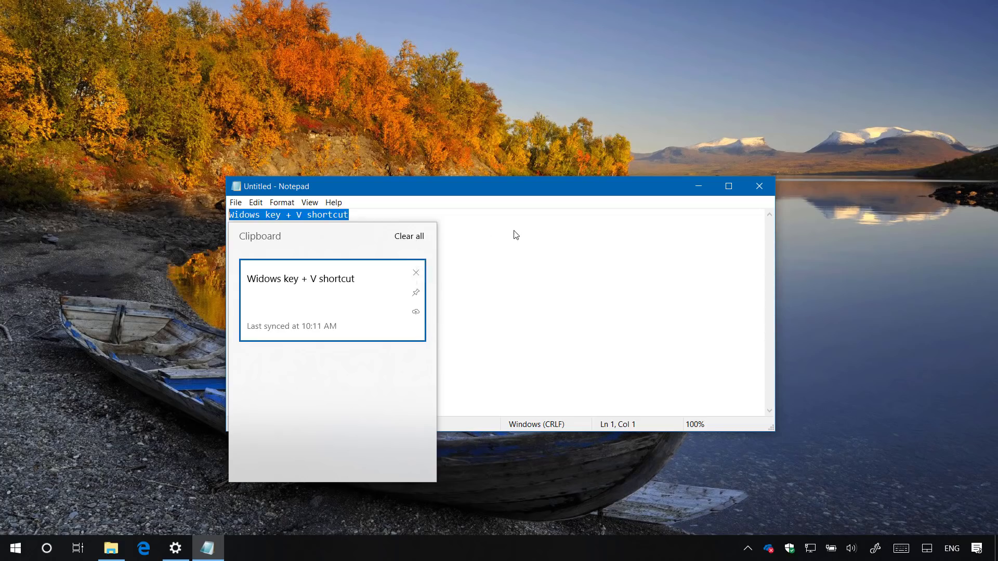
pyautogui.click(300, 279)
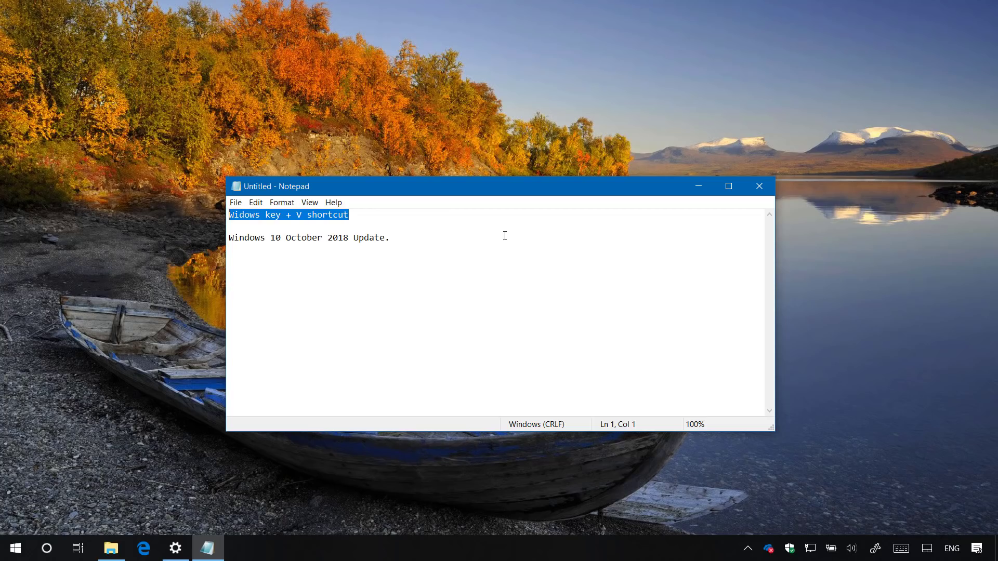
pyautogui.moveTo(426, 236)
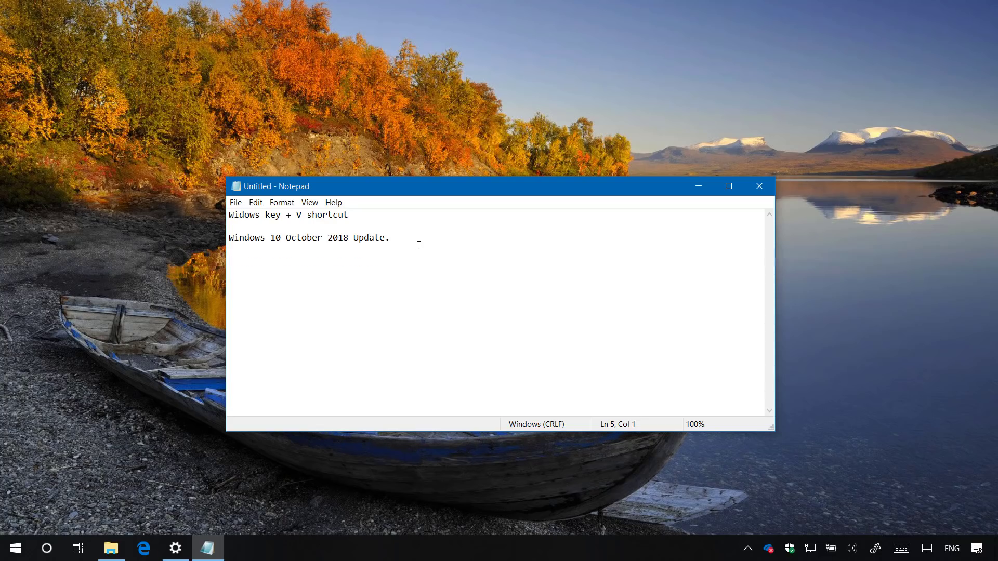
# Step: Type 'Windows 10 October 2018 Update', paste it again from clipboard history onto its own line
pyautogui.write('Windows 10 October 2018 Update')
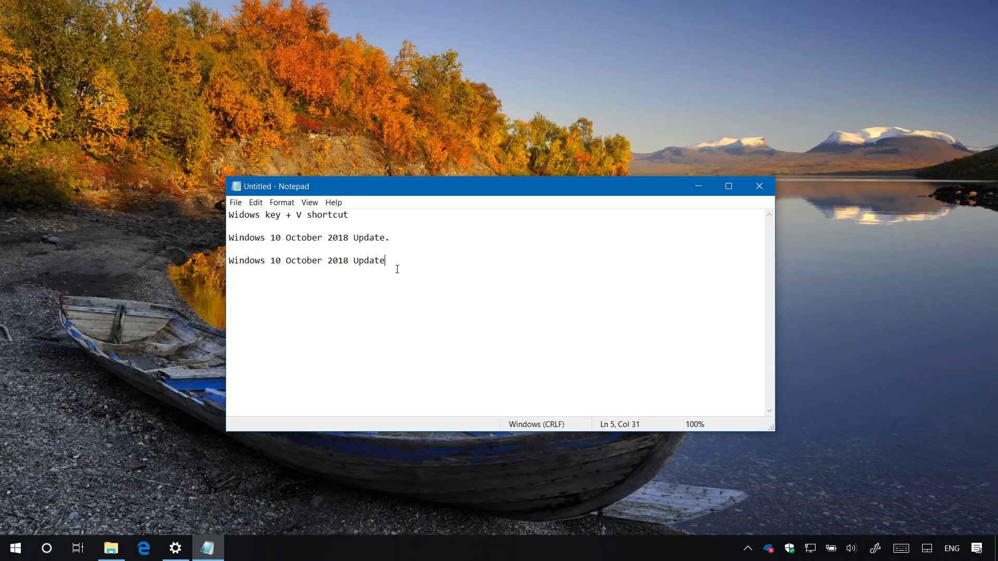
pyautogui.press('Win+V')
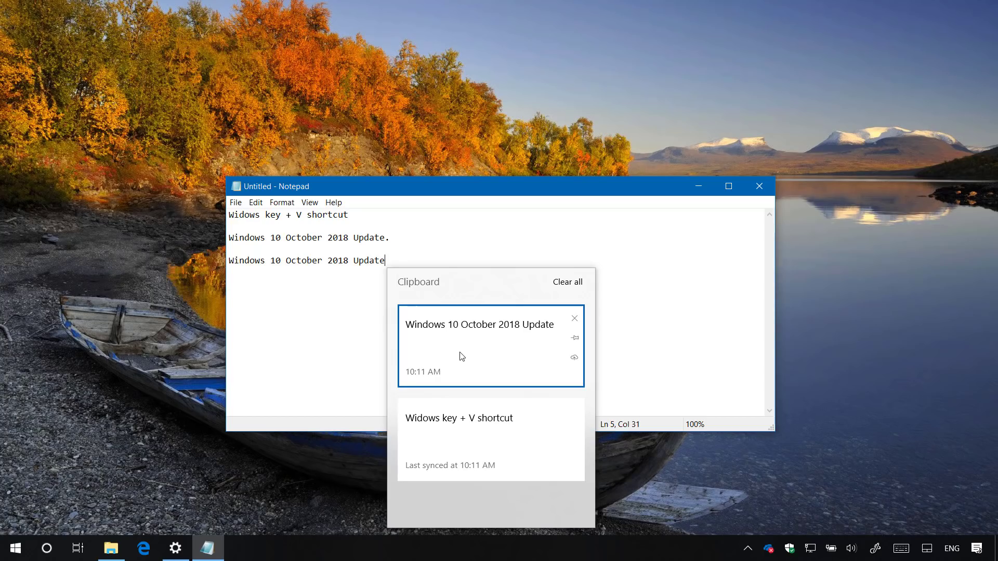
pyautogui.click(478, 345)
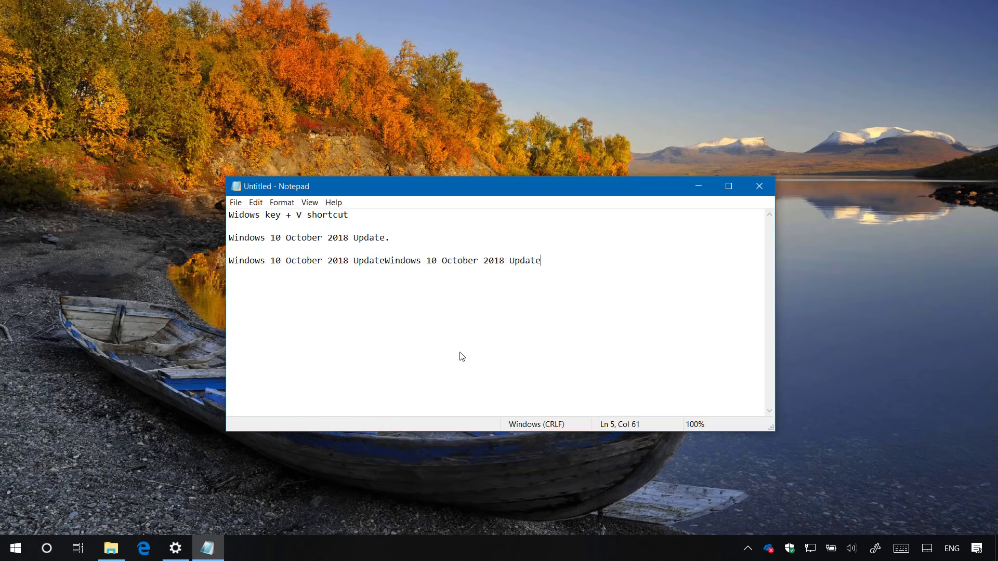
pyautogui.click(385, 260)
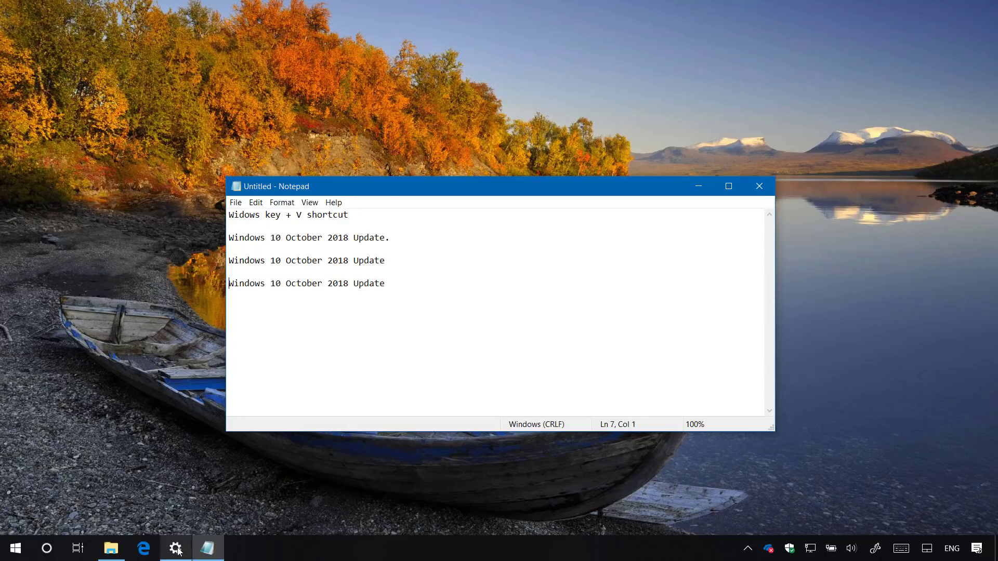
# Step: Back on the Clipboard page, turn automatic syncing of copied text on again
pyautogui.click(174, 547)
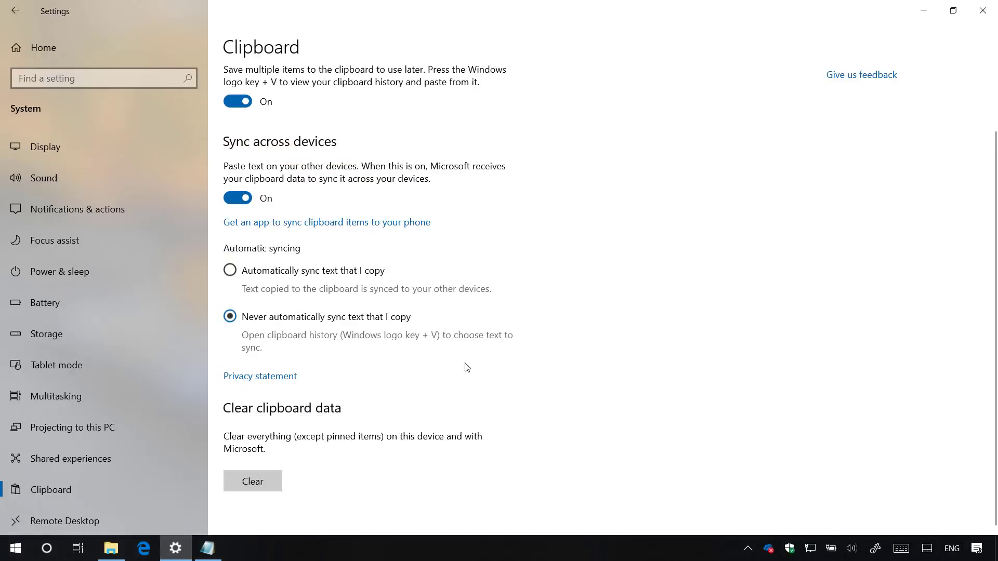
pyautogui.click(229, 270)
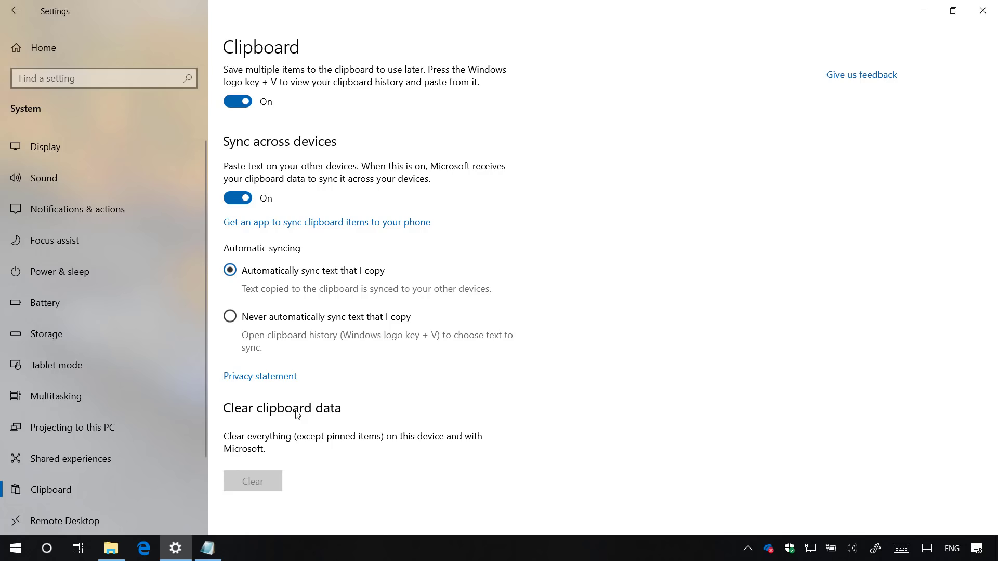
pyautogui.moveTo(330, 488)
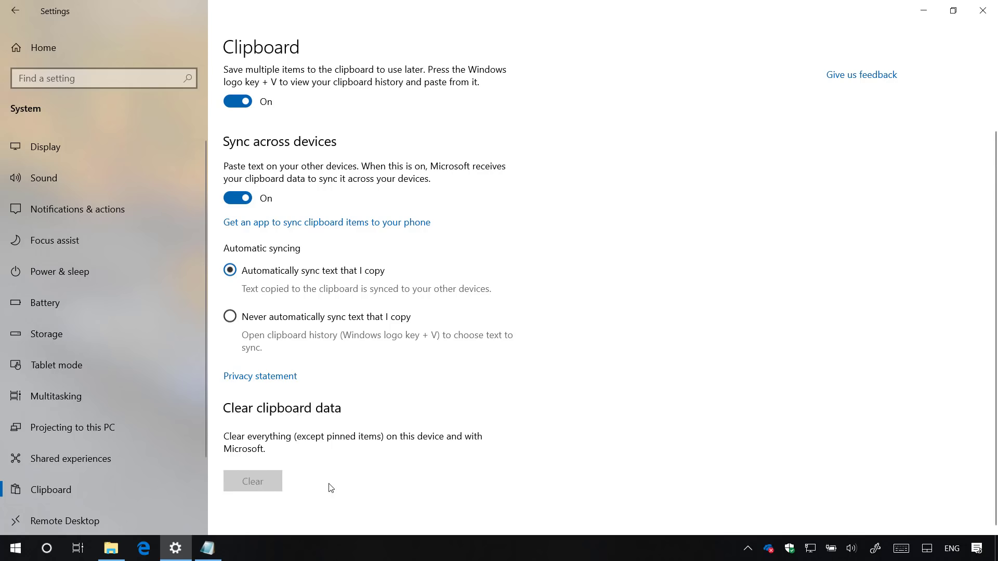
pyautogui.moveTo(182, 547)
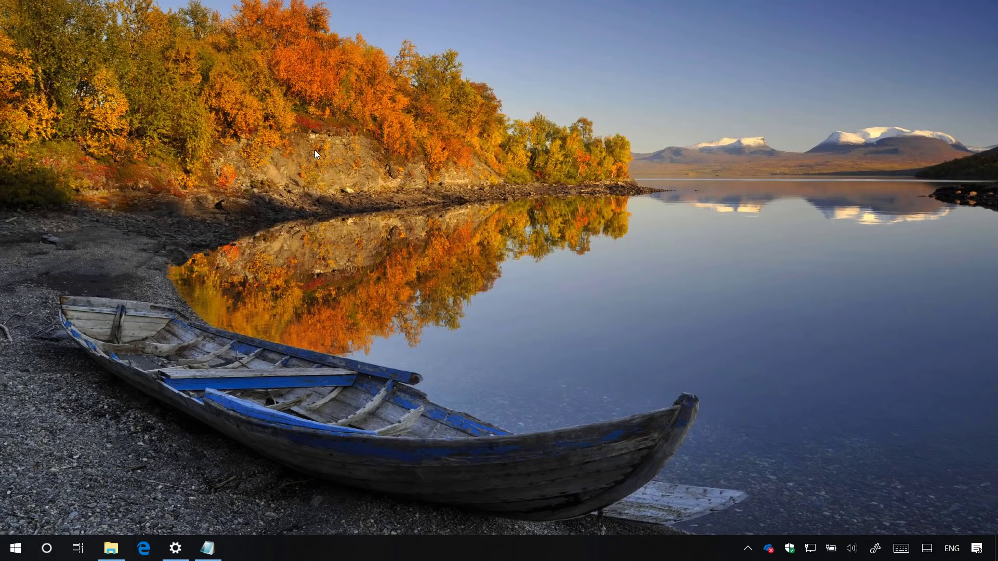
pyautogui.moveTo(47, 547)
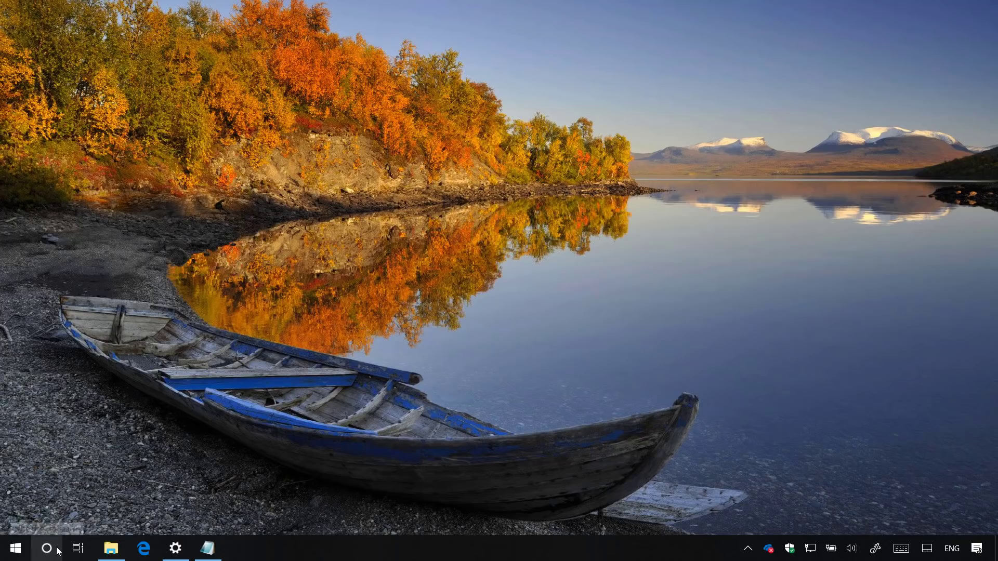
# Step: Search for 'notepad' and expand Notepad's full list of actions
pyautogui.click(45, 547)
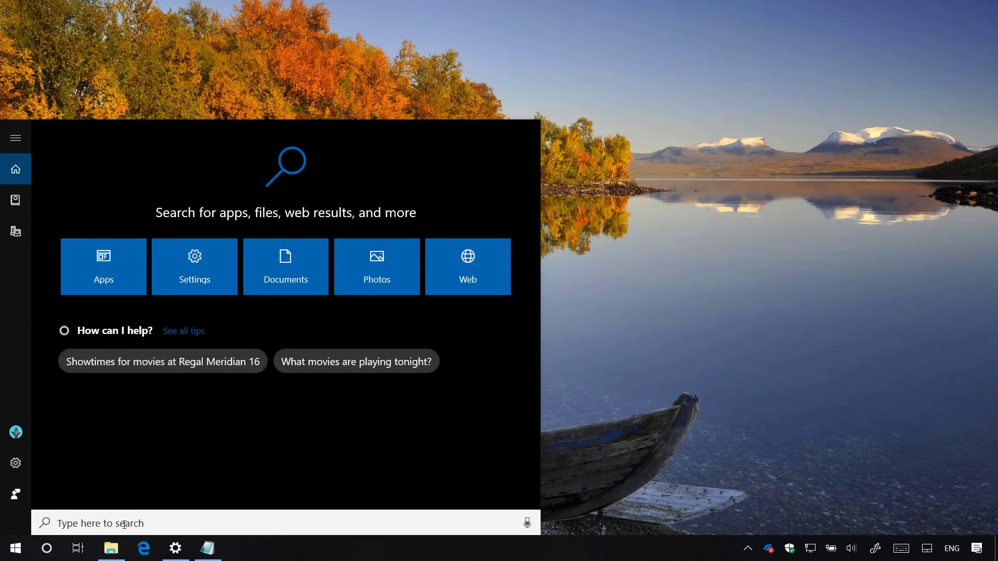
pyautogui.write('notepad')
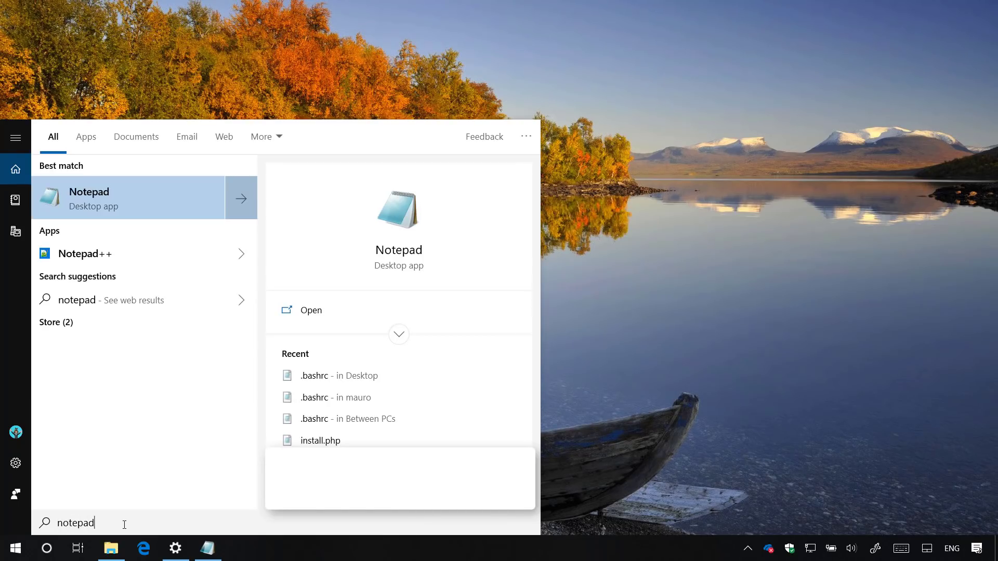
pyautogui.moveTo(398, 334)
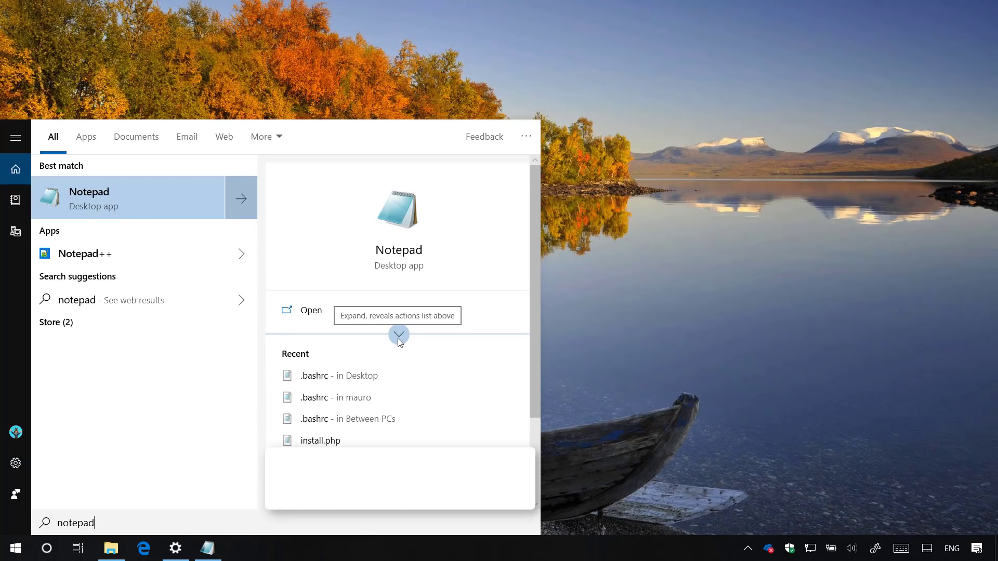
pyautogui.click(398, 334)
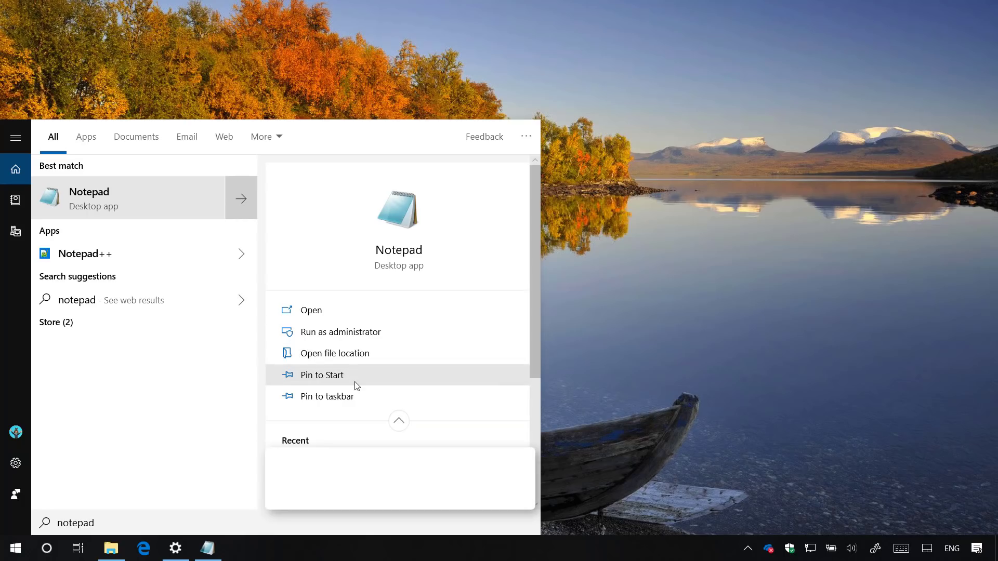
pyautogui.moveTo(360, 401)
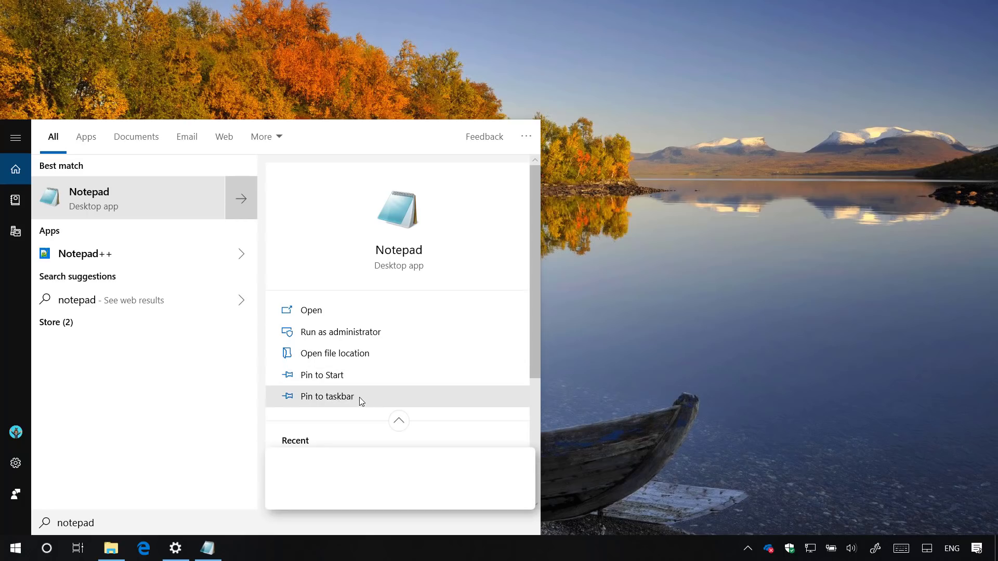
pyautogui.moveTo(398, 421)
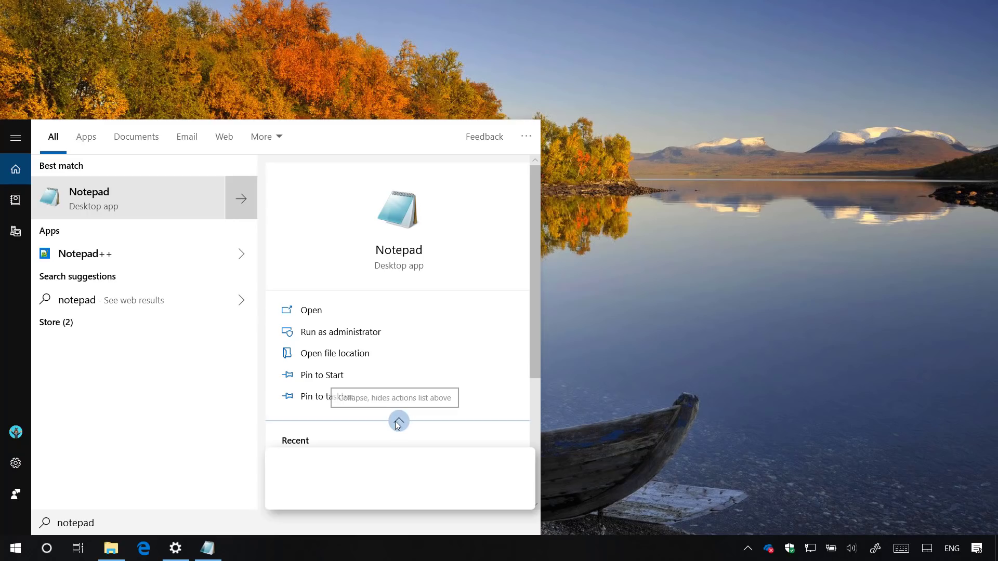
pyautogui.click(398, 421)
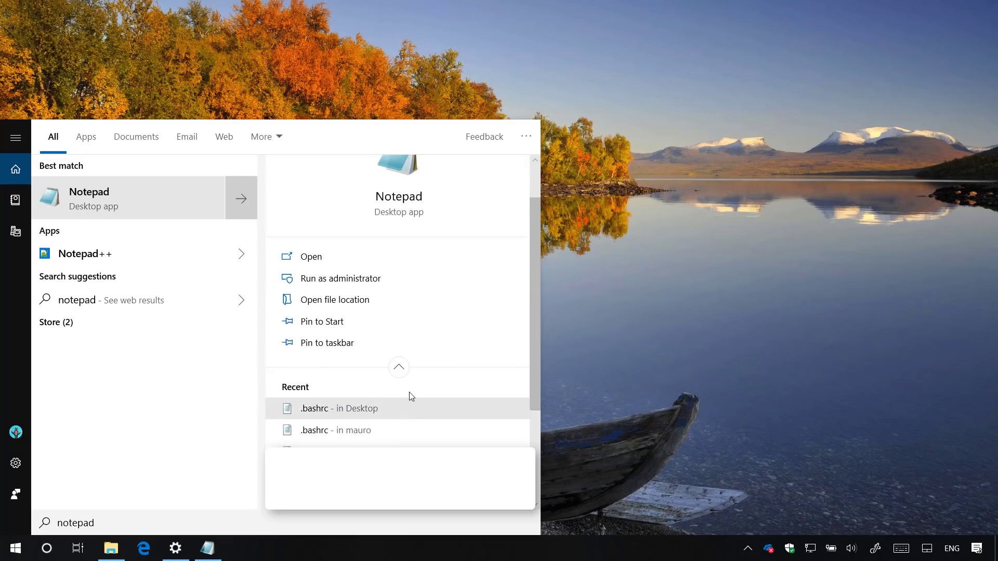
pyautogui.moveTo(415, 399)
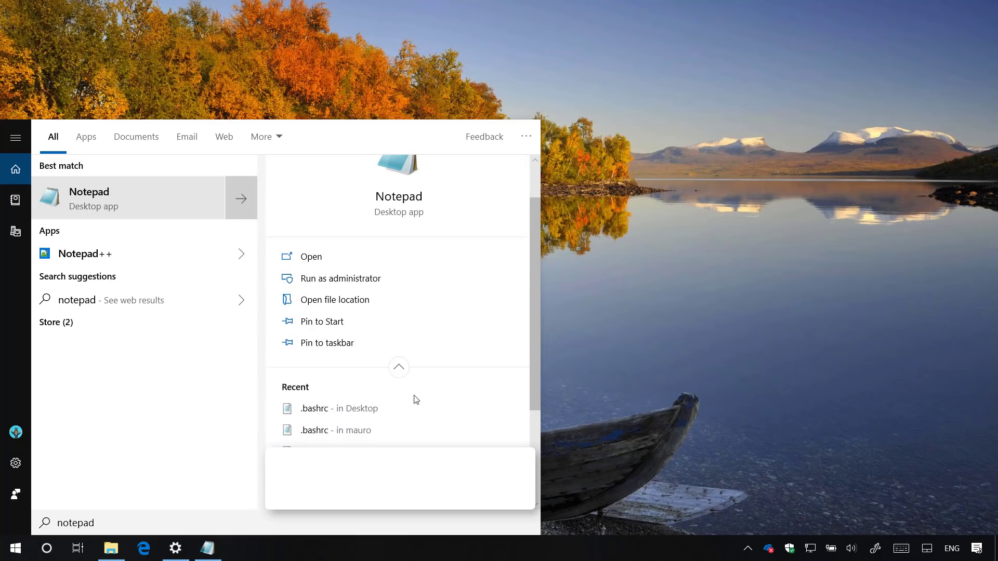
# Step: Search 'windows 10 Update Assistant' and filter the results to Documents
pyautogui.write('windows 10 Update Assistant')
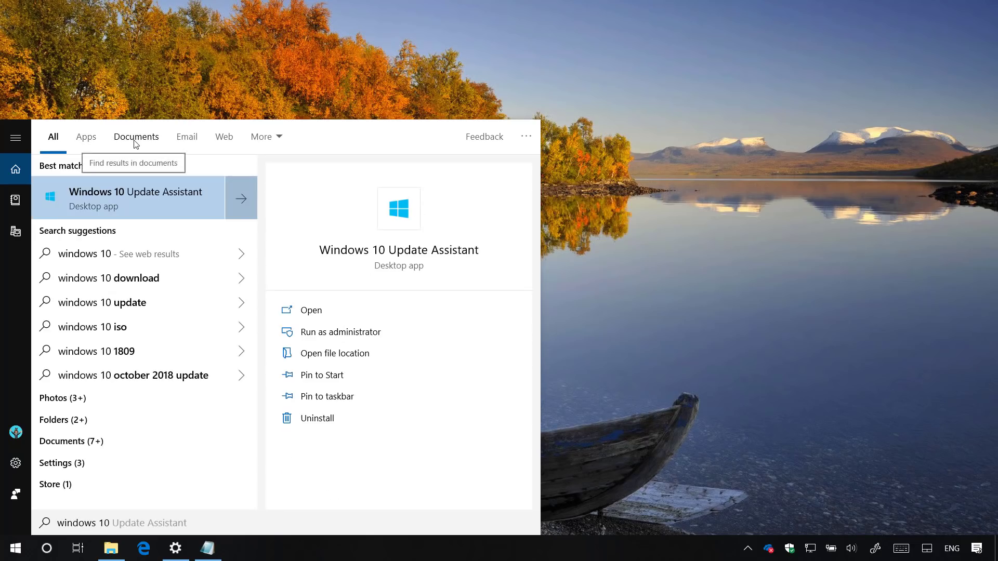
pyautogui.click(135, 136)
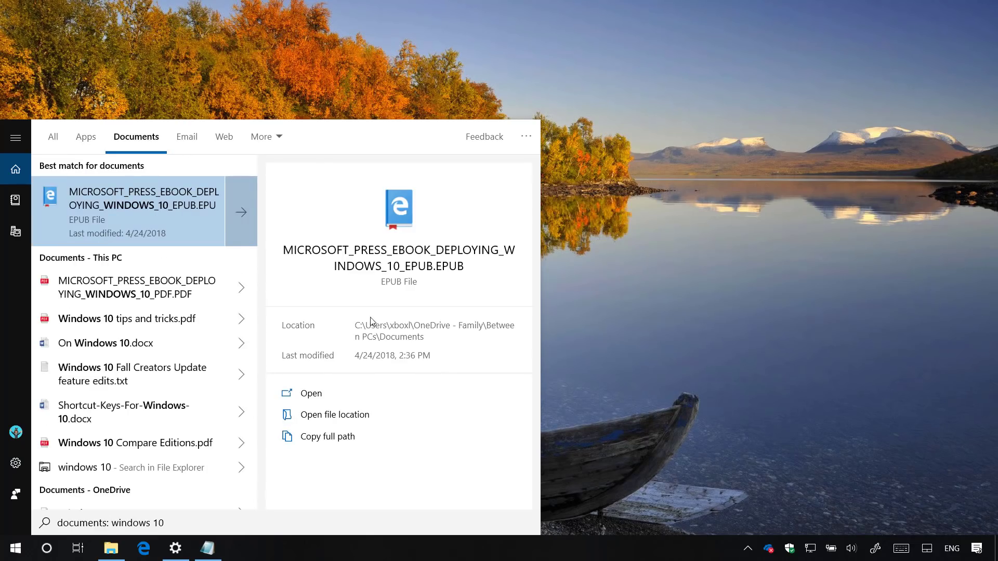
pyautogui.moveTo(392, 331)
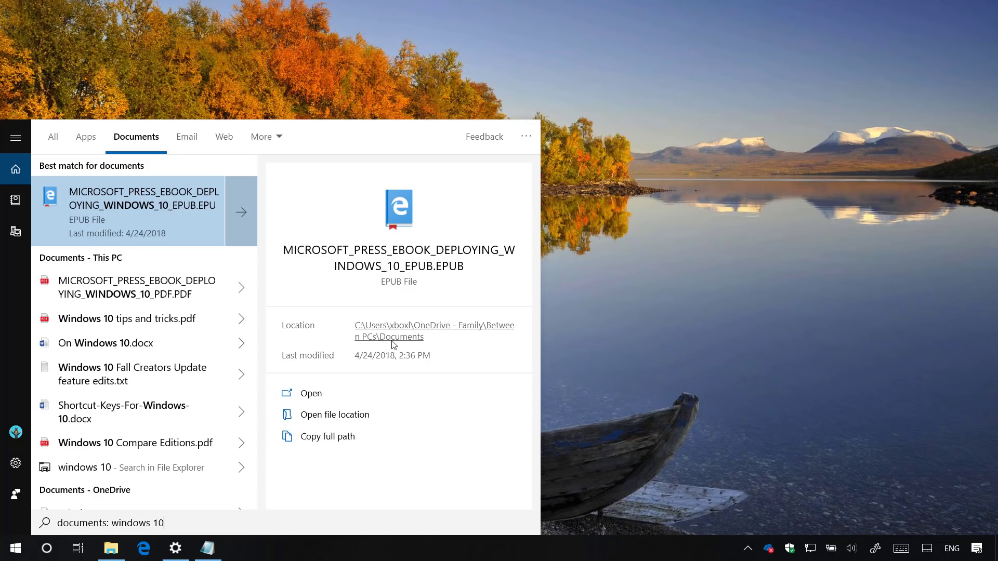
pyautogui.moveTo(371, 364)
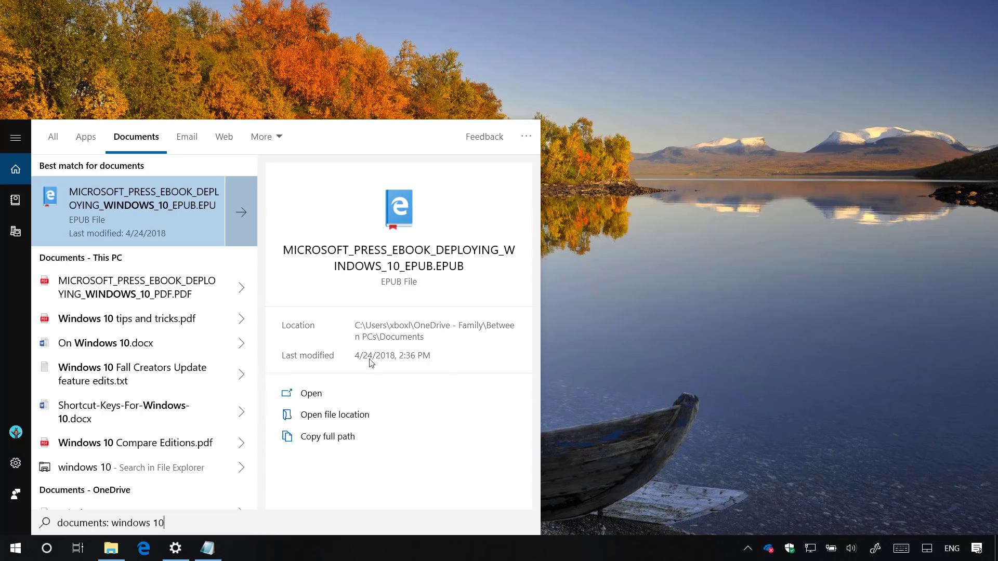
pyautogui.moveTo(296, 336)
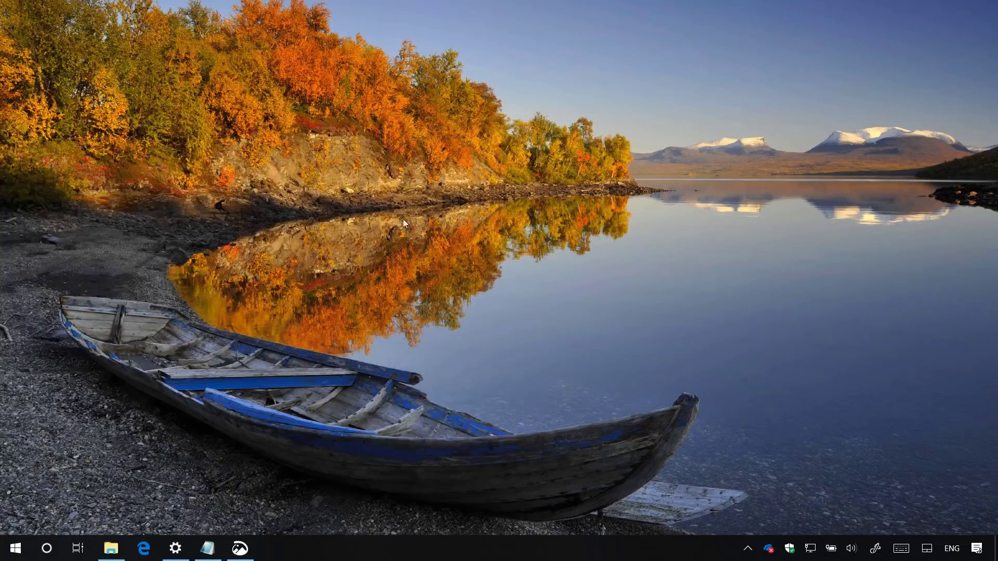
# Step: Launch Snip & Sketch from the taskbar and begin a new screen snip
pyautogui.click(240, 547)
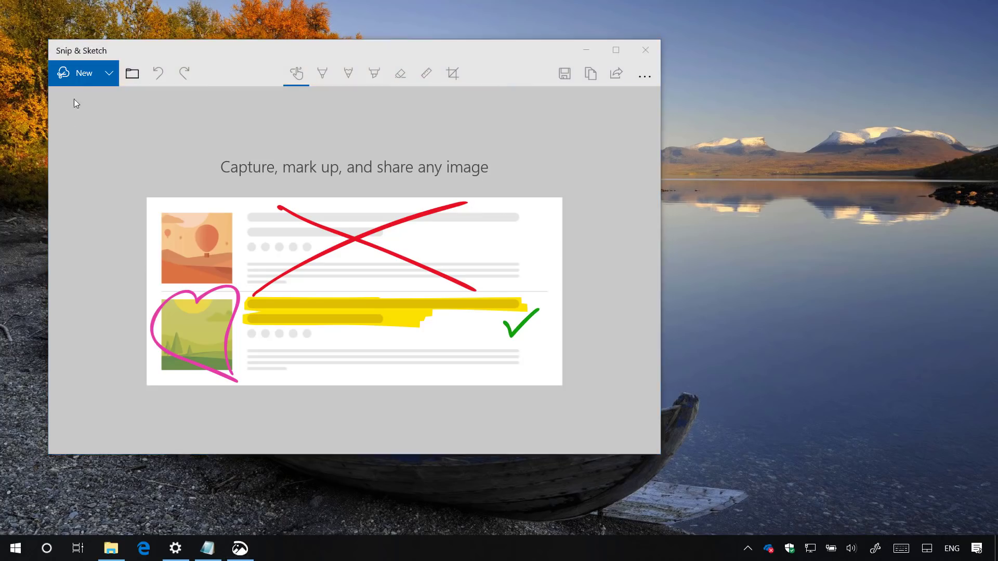
pyautogui.click(76, 73)
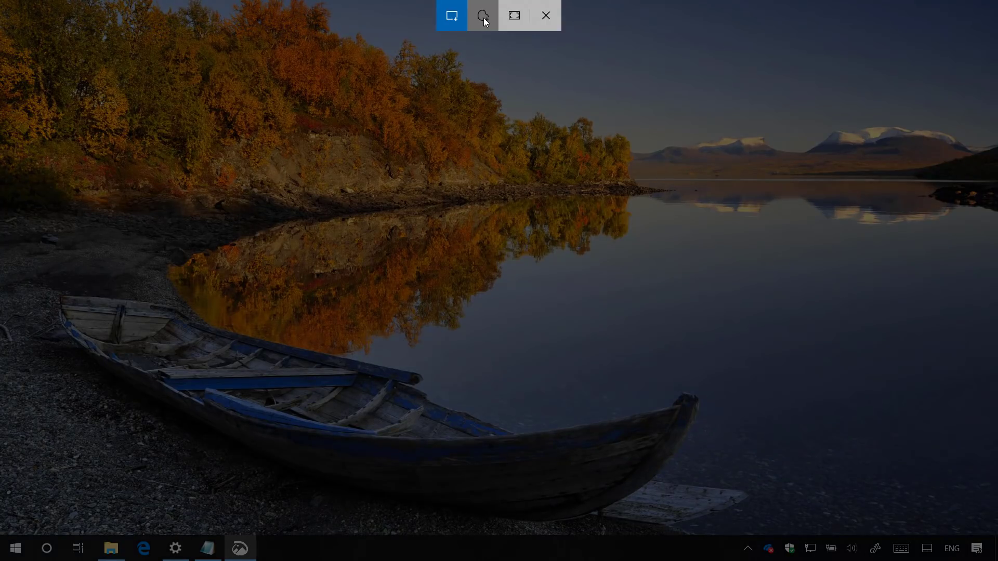
pyautogui.moveTo(483, 15)
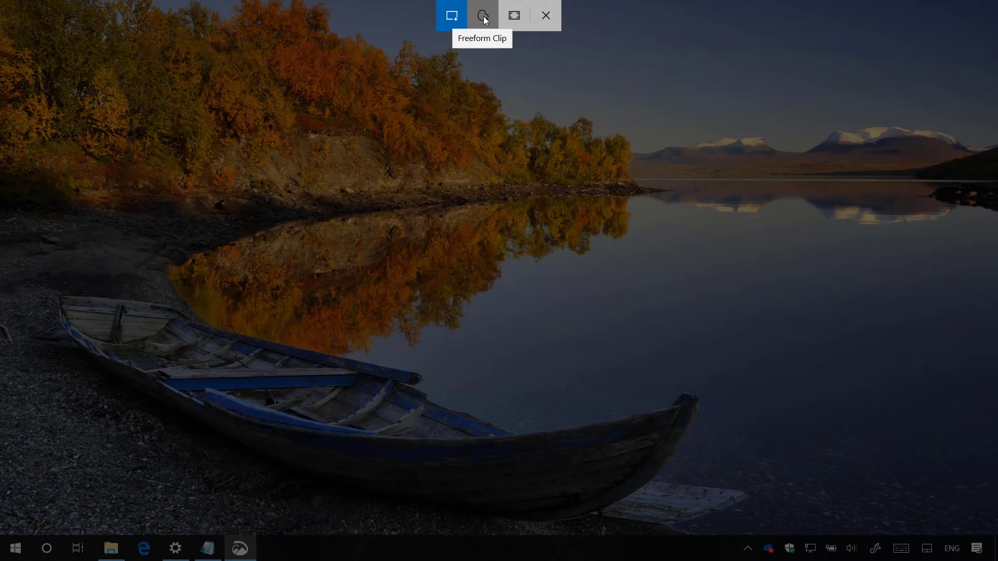
# Step: Choose Freeform Clip on the snipping toolbar for the capture
pyautogui.click(482, 15)
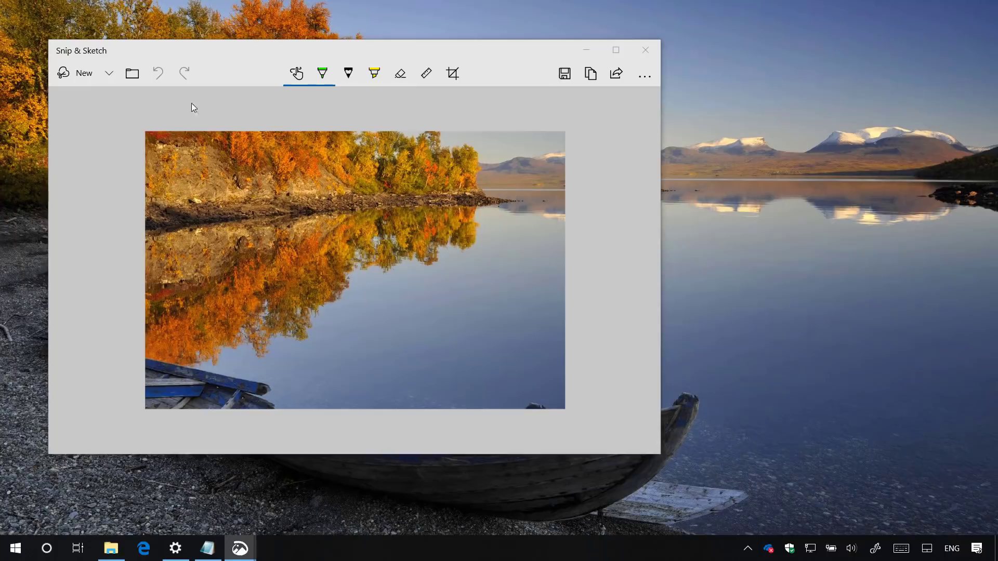
# Step: Start another snip, point at Fullscreen Clip, and return to the lakeside snip in the editor
pyautogui.click(75, 72)
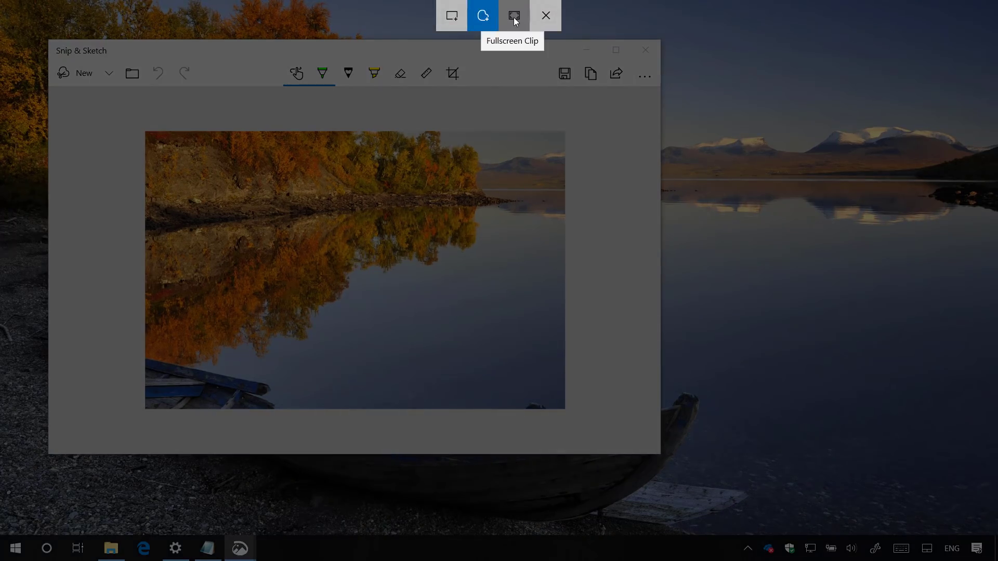
pyautogui.click(514, 14)
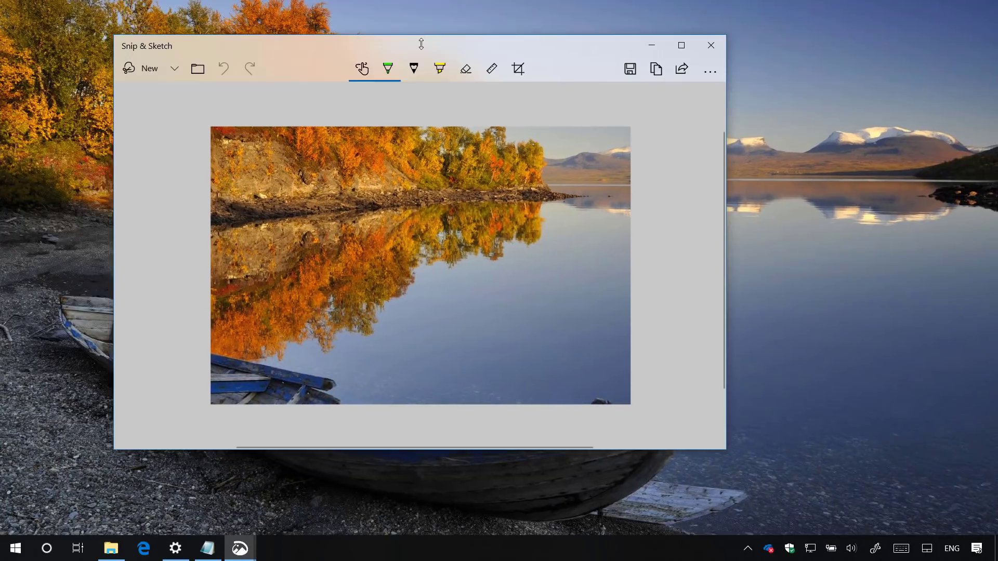
# Step: Mark the snip with highlighter, draw a ruler-guided green line along the shoreline, then minimize the window
pyautogui.click(412, 69)
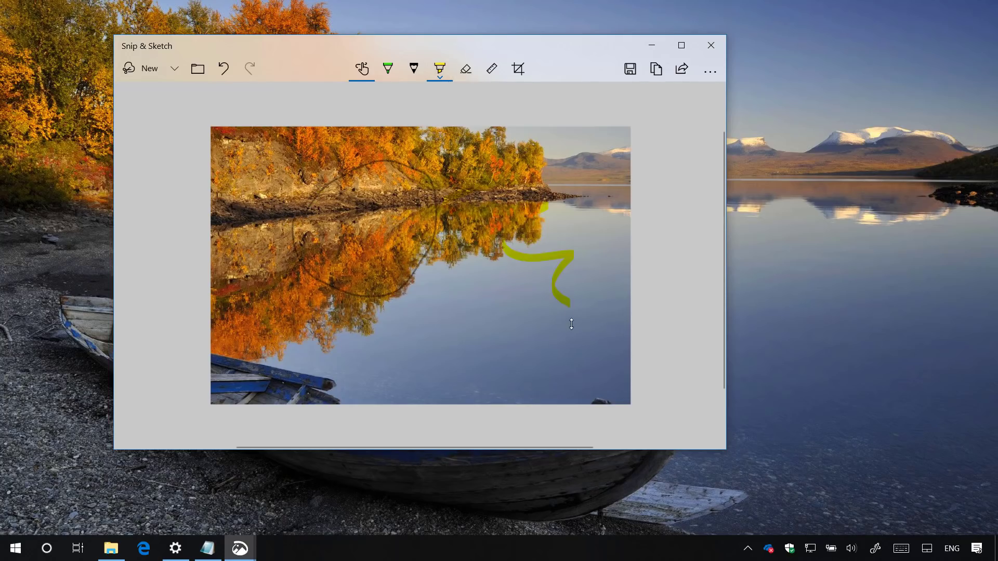
pyautogui.click(491, 68)
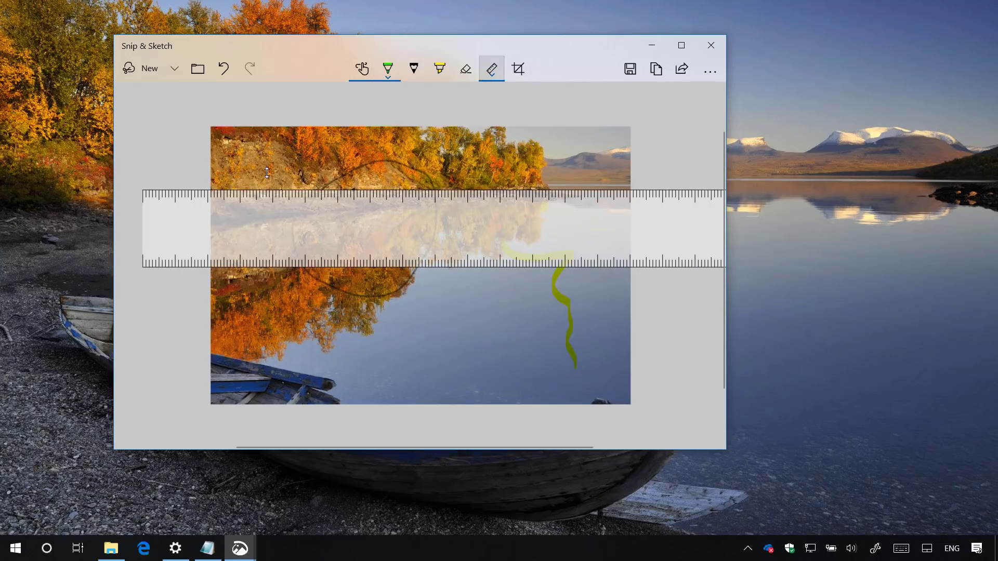
pyautogui.moveTo(267, 186); pyautogui.dragTo(436, 186)
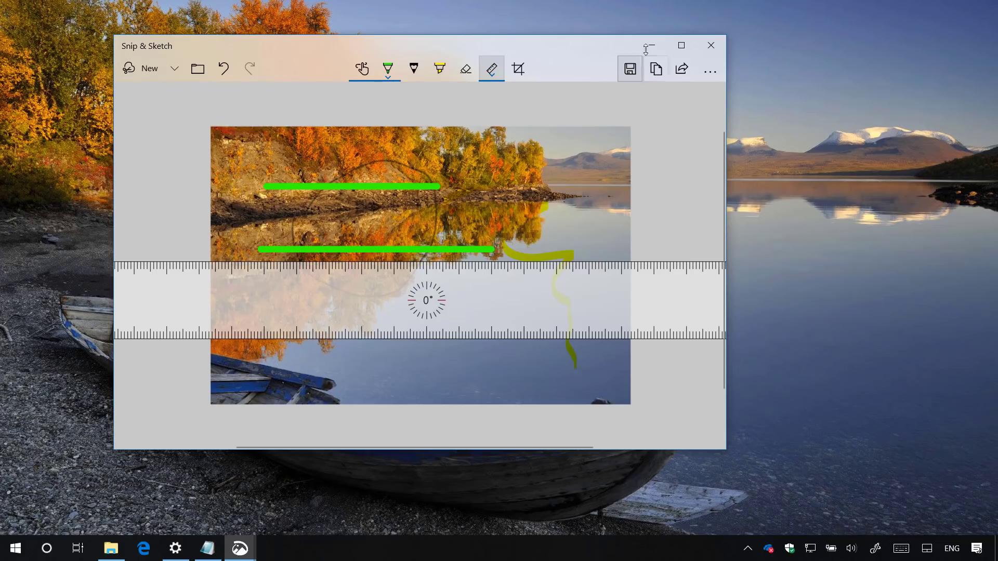
pyautogui.click(709, 45)
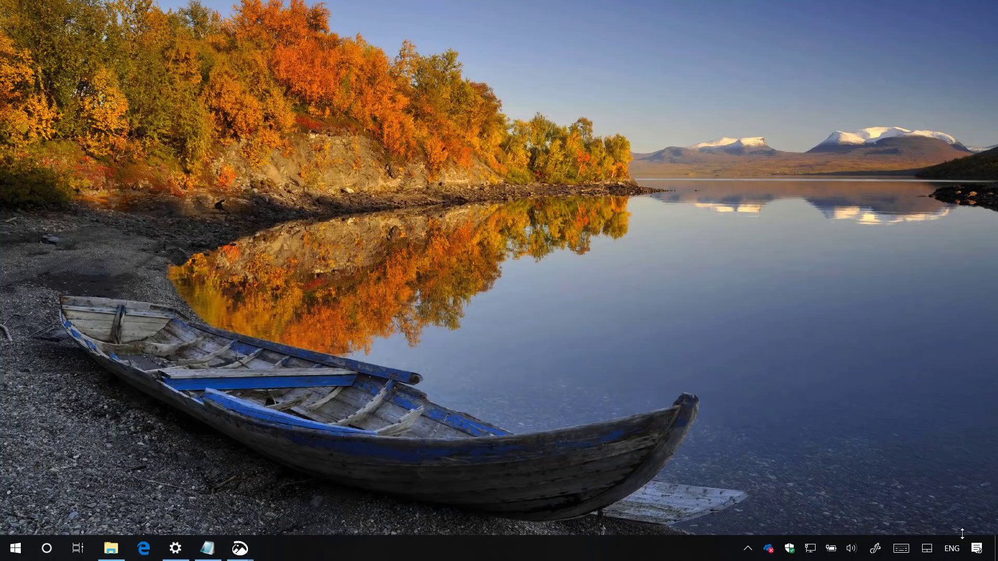
# Step: Launch a screen snip from the notification panel, try Freeform and Fullscreen Clip, and dismiss the overlay
pyautogui.click(979, 548)
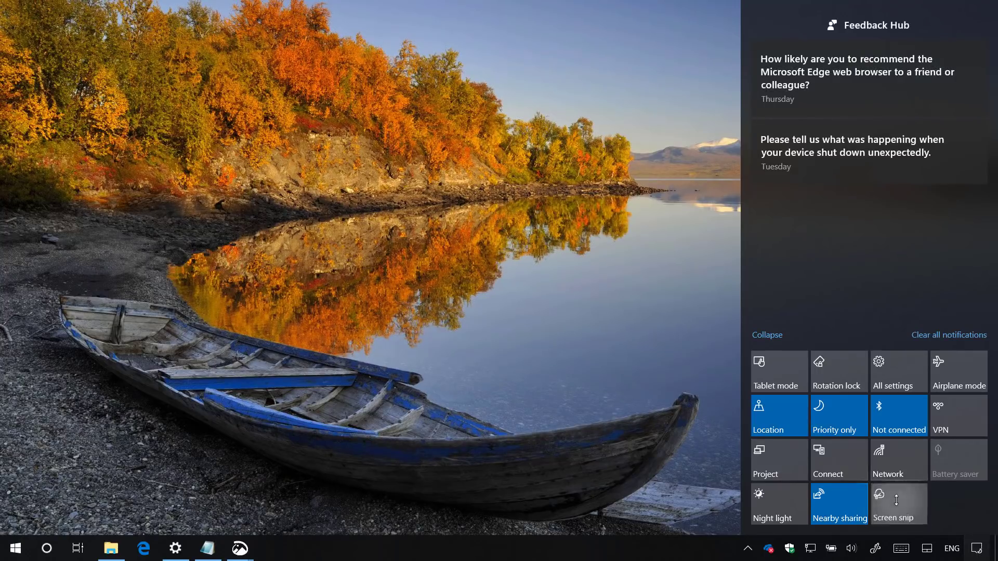
pyautogui.click(898, 503)
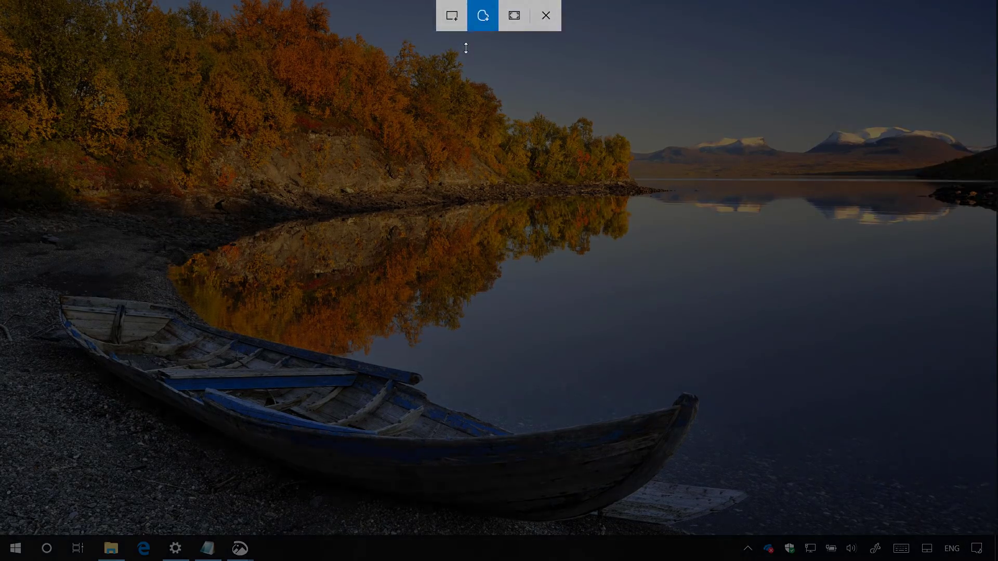
pyautogui.click(545, 15)
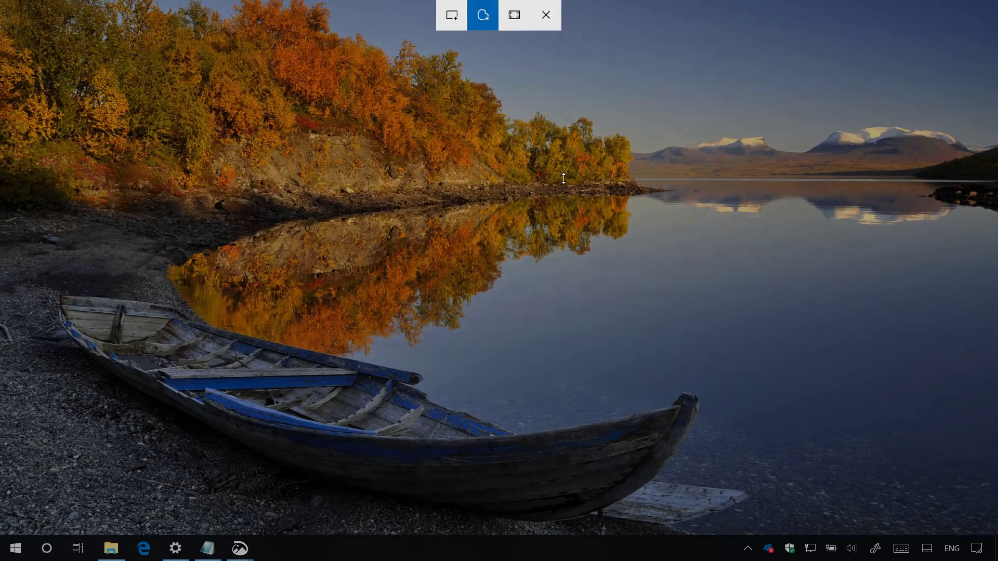
pyautogui.moveTo(513, 15)
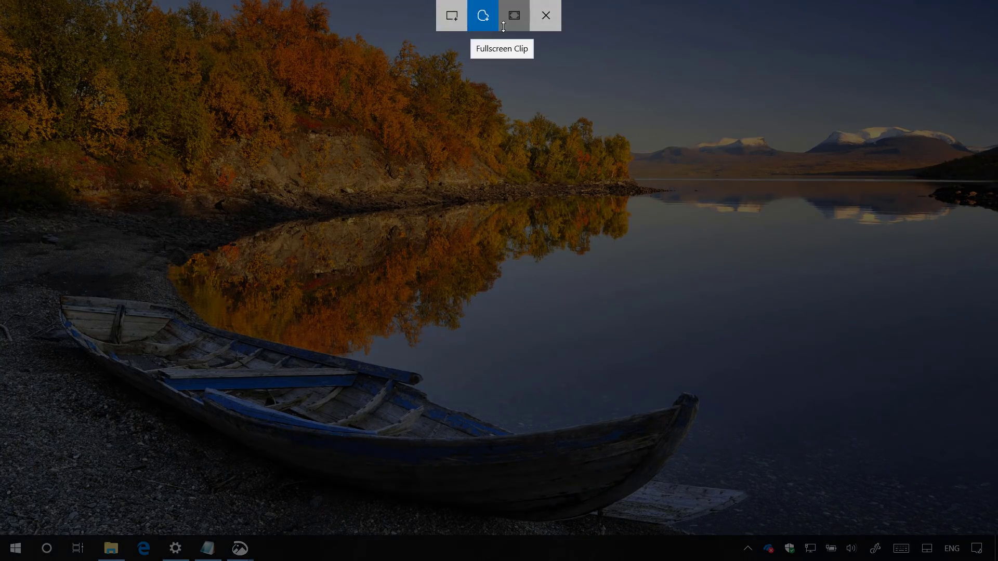
pyautogui.click(513, 15)
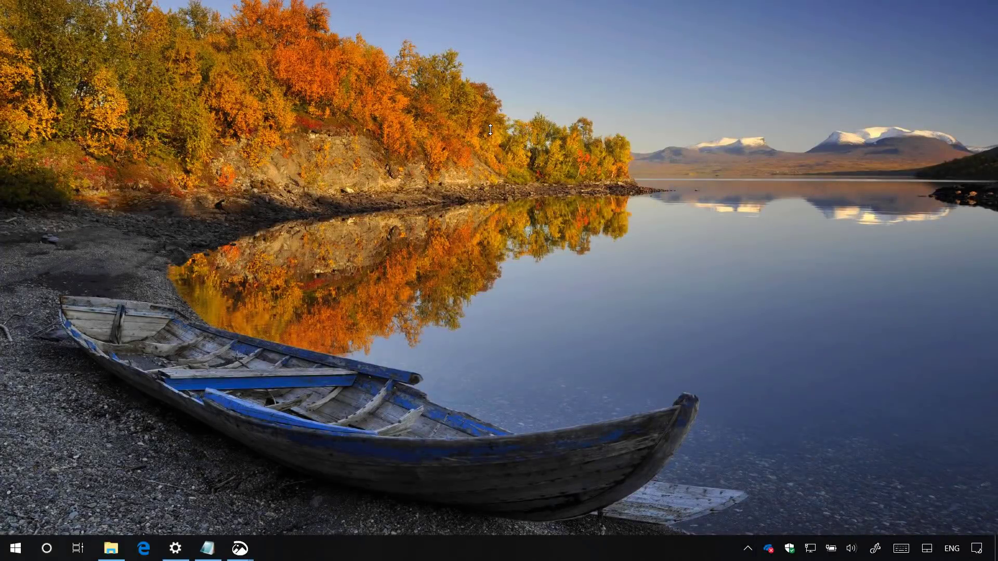
# Step: Reach Storage Sense's 'Change how we free up space automatically' page via Settings > System > Storage
pyautogui.click(175, 548)
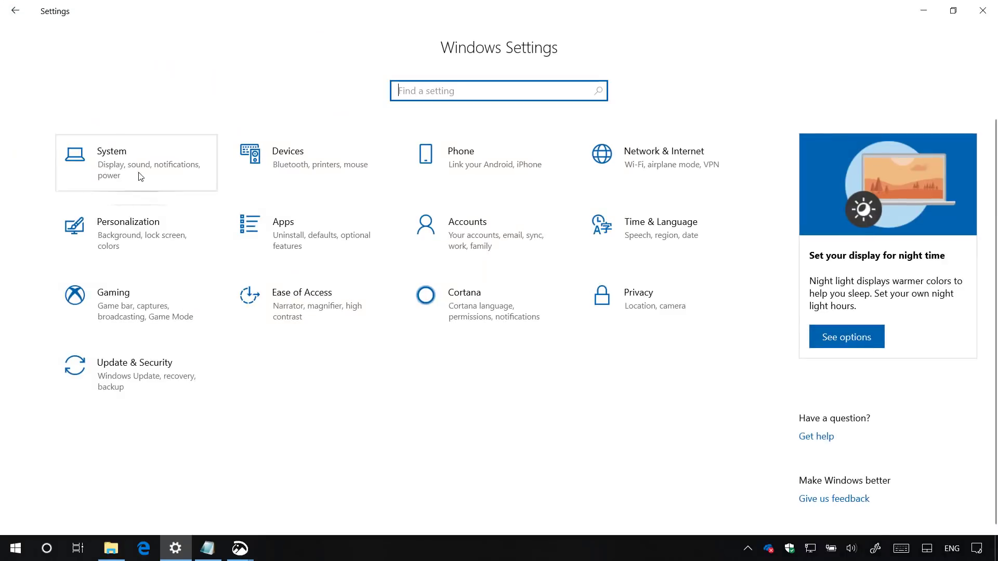
pyautogui.click(111, 151)
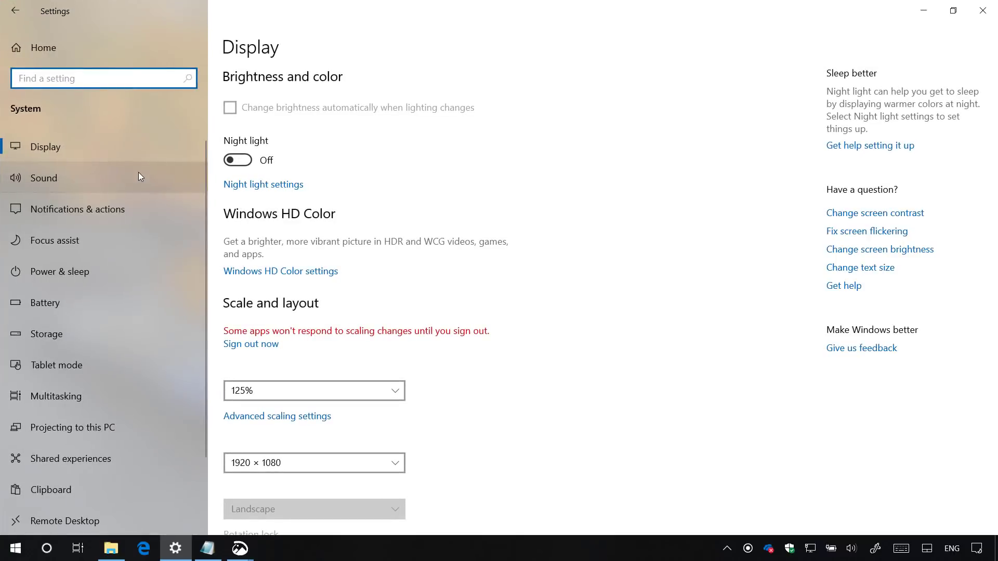
pyautogui.click(47, 334)
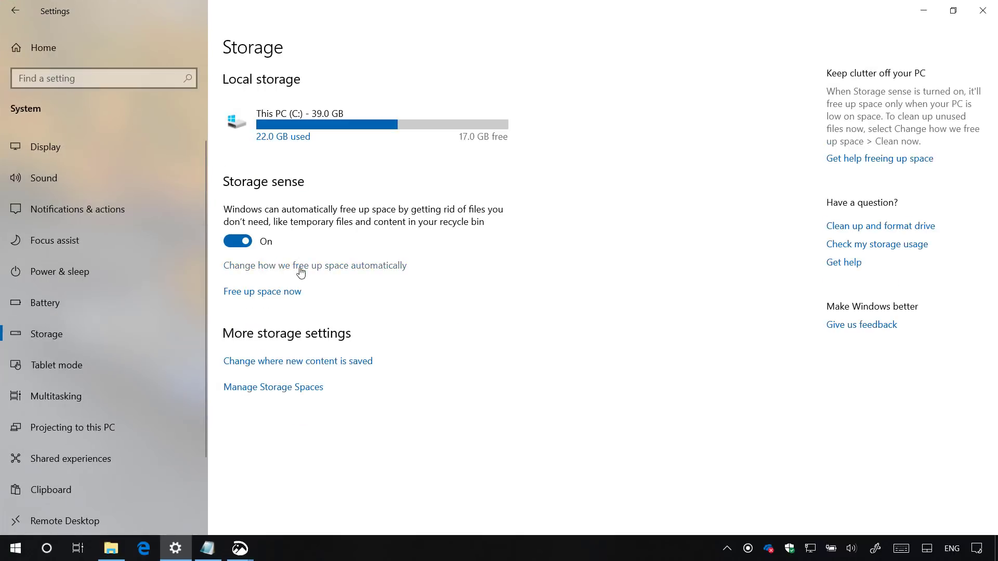
pyautogui.click(314, 265)
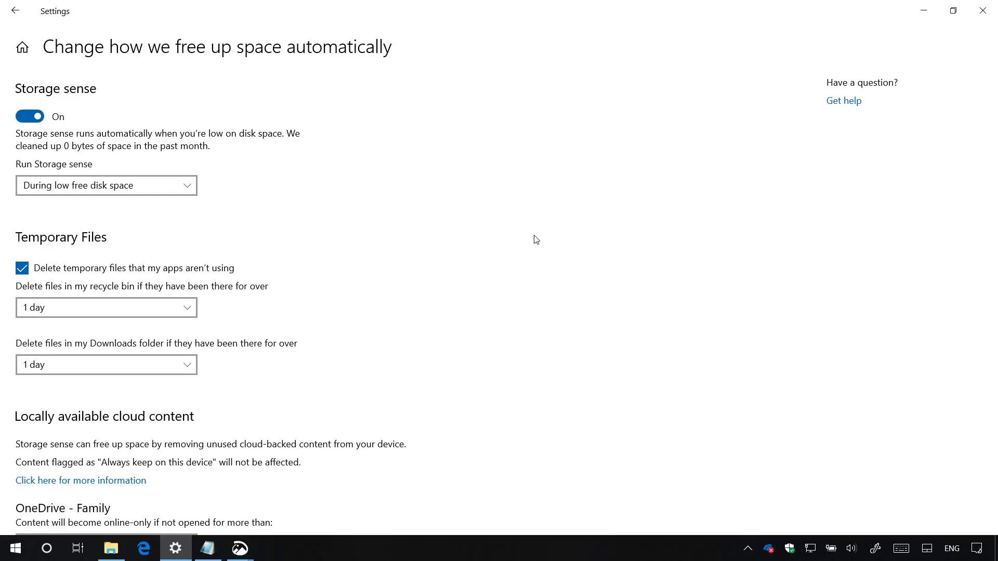
# Step: Make unused OneDrive - Family content online-only after 14 days instead of 30
pyautogui.scroll(-3)
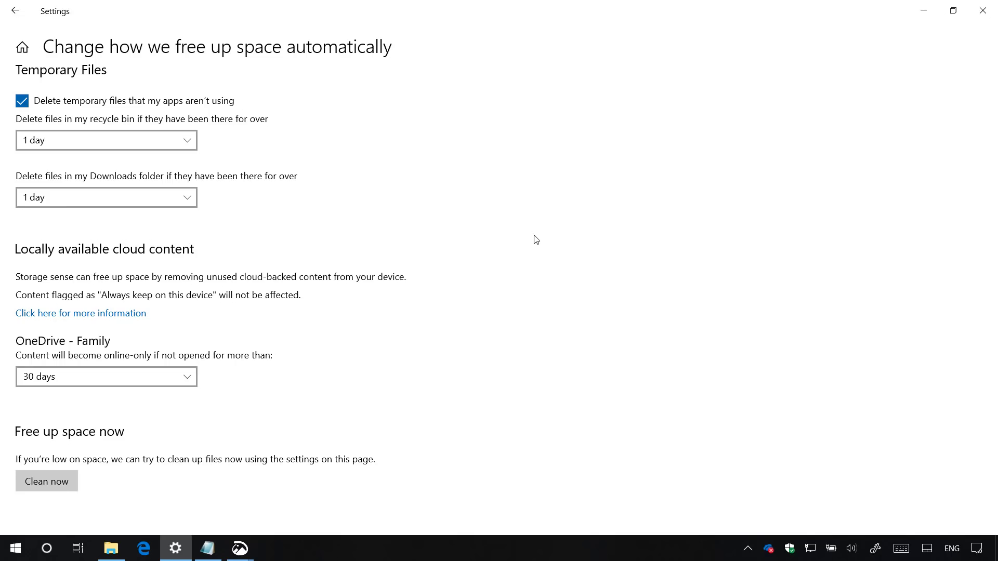
pyautogui.moveTo(231, 289)
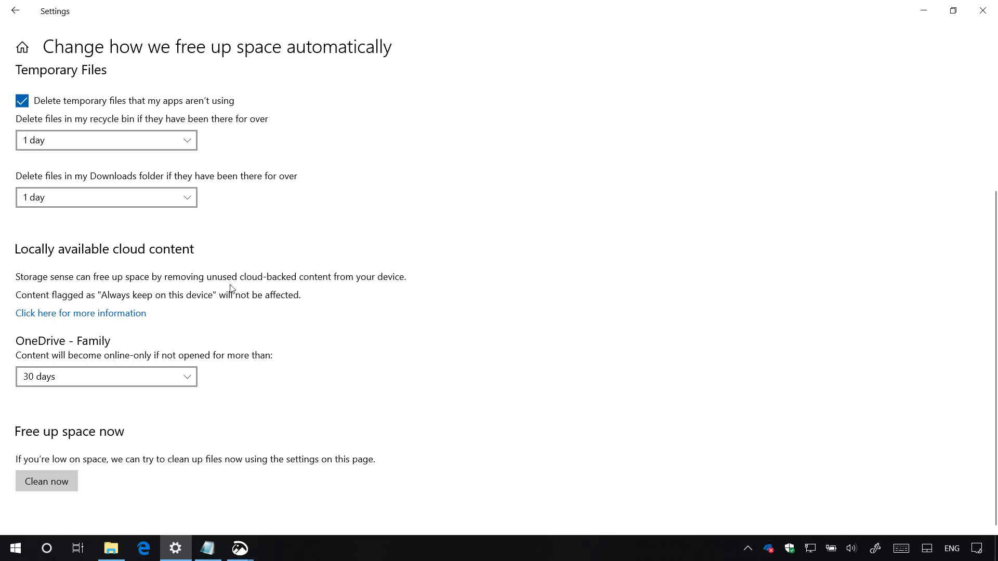
pyautogui.click(106, 376)
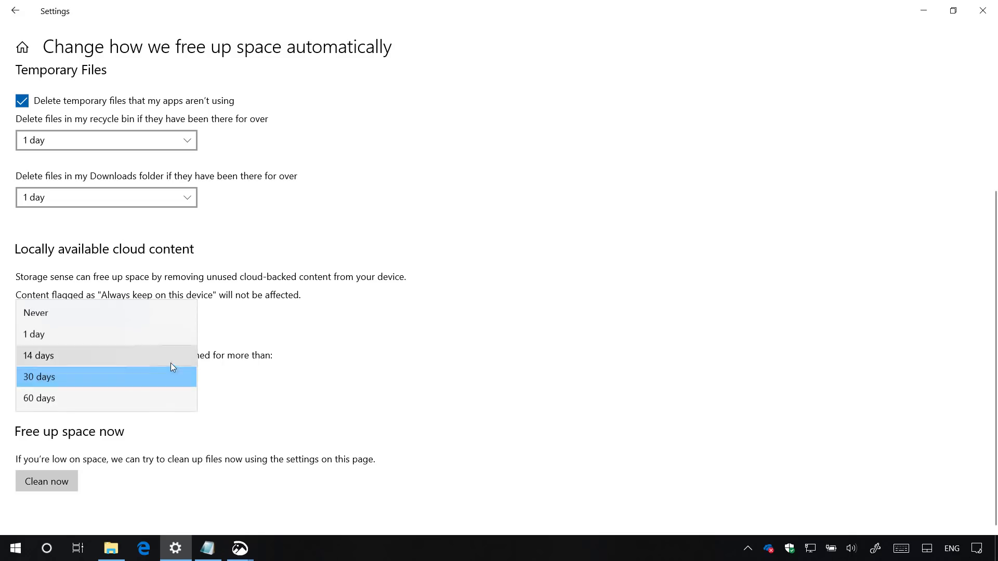
pyautogui.click(40, 355)
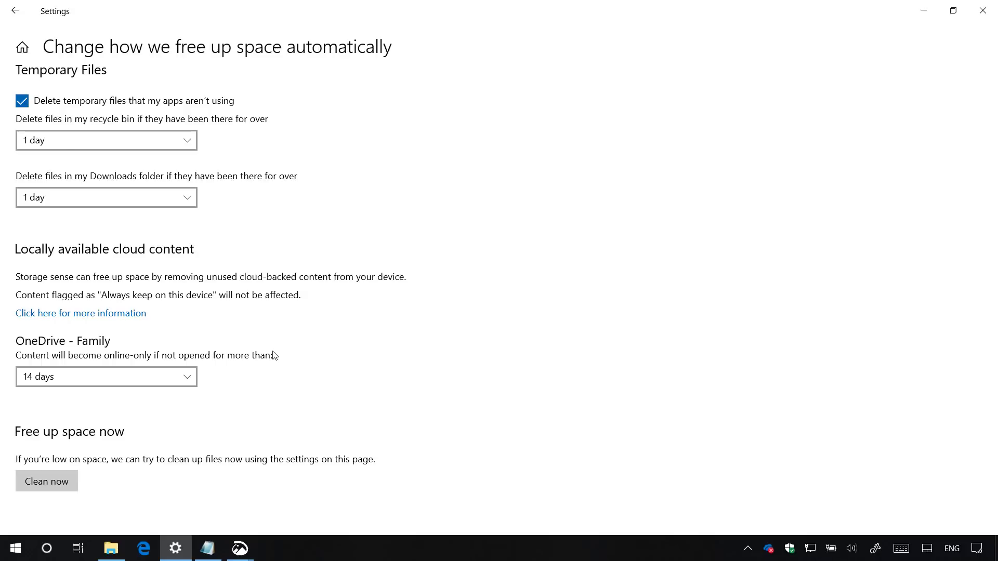
# Step: On Ease of Access > Display, enlarge the text with the Make text bigger slider and apply it
pyautogui.click(15, 10)
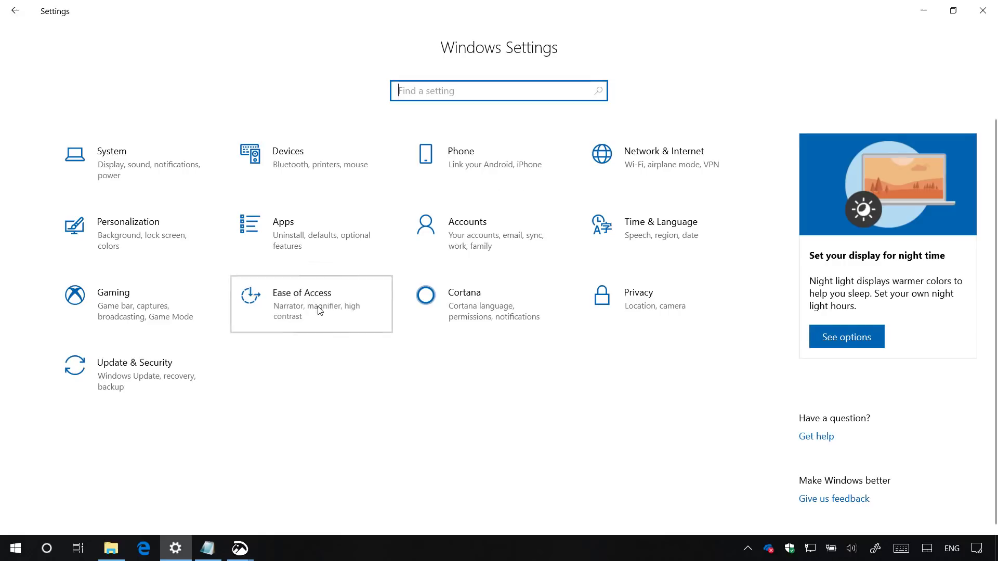
pyautogui.click(302, 293)
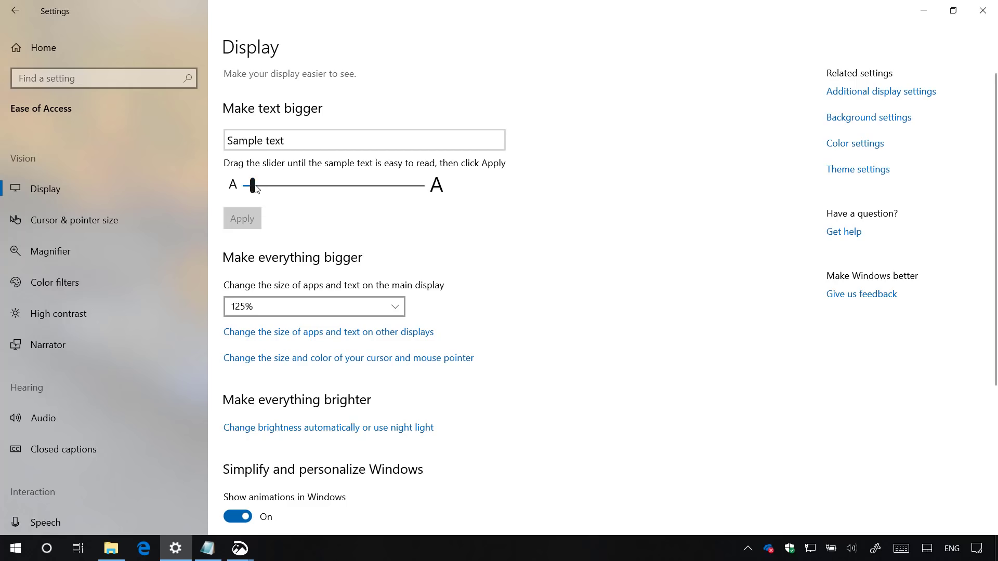
pyautogui.moveTo(253, 185); pyautogui.dragTo(317, 191)
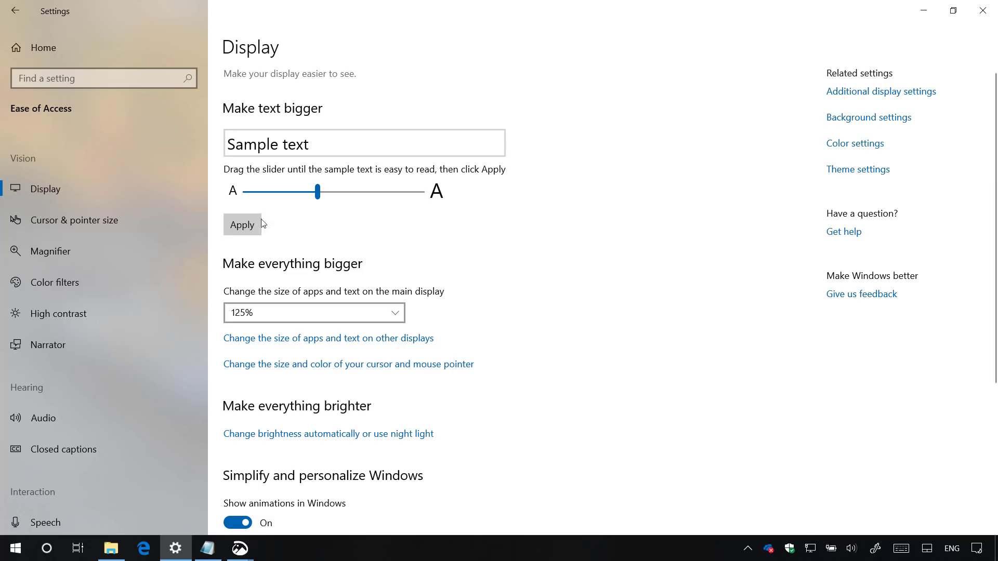
pyautogui.click(242, 225)
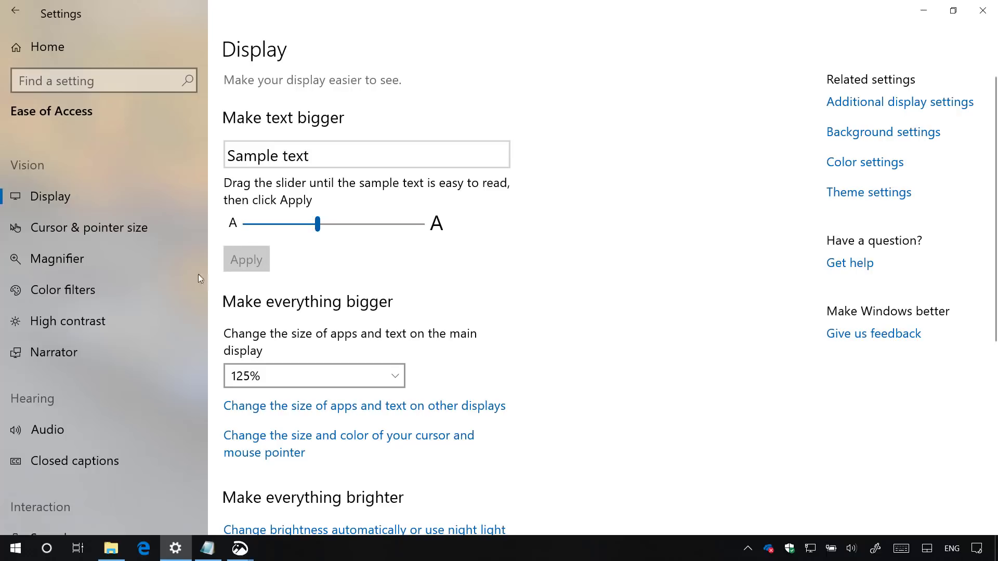
# Step: Return the text size slider to its smallest default setting
pyautogui.click(12, 547)
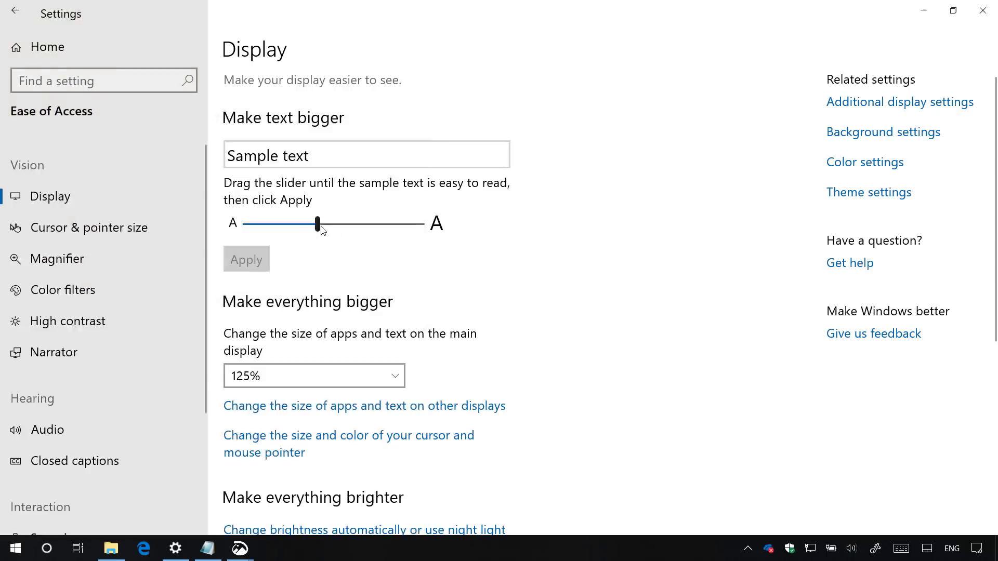
pyautogui.moveTo(317, 223); pyautogui.dragTo(253, 219)
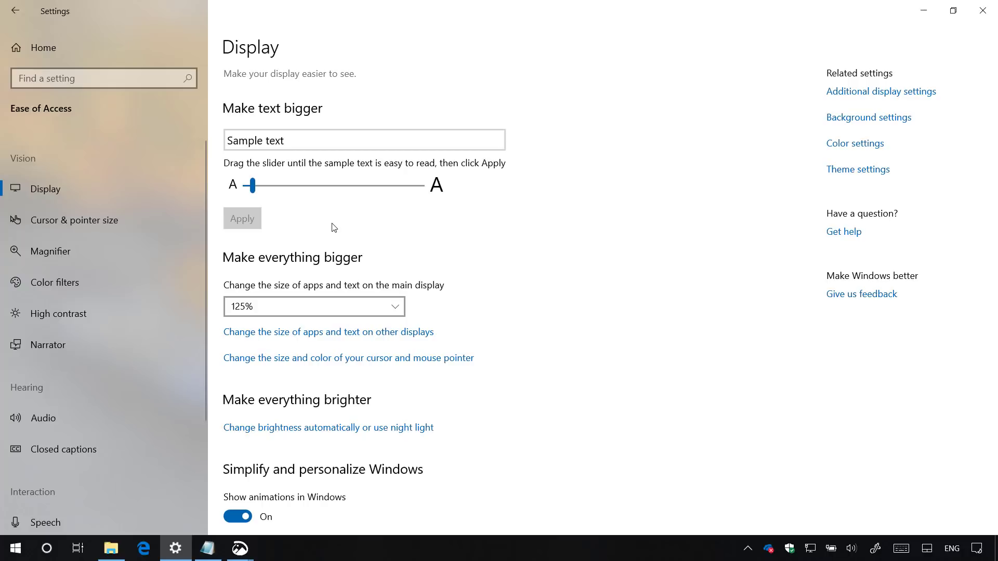
# Step: In Your Phone, browse recent photos and messages, start a new message with 'Hello', then close the app
pyautogui.click(271, 547)
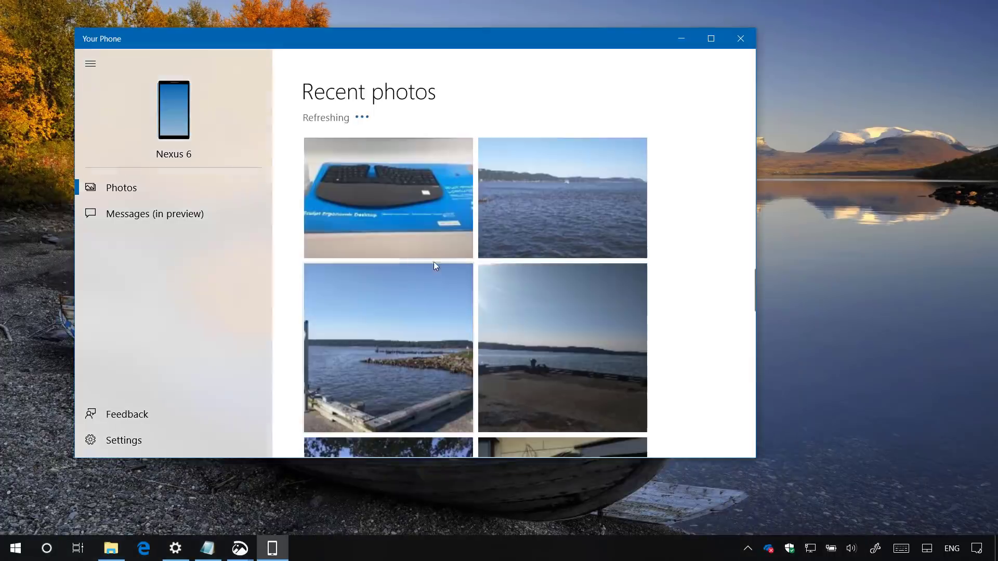
pyautogui.moveTo(534, 45)
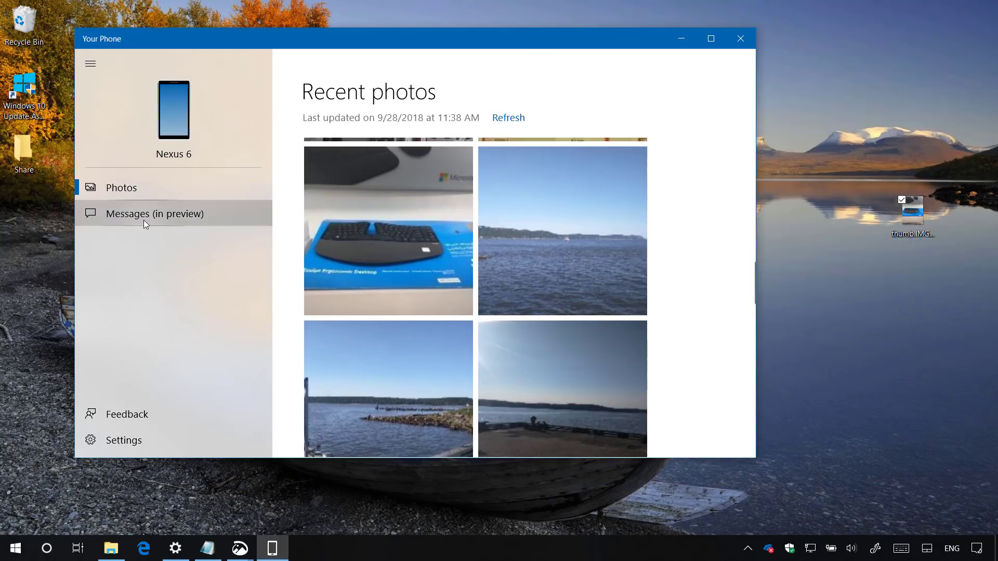
pyautogui.click(155, 213)
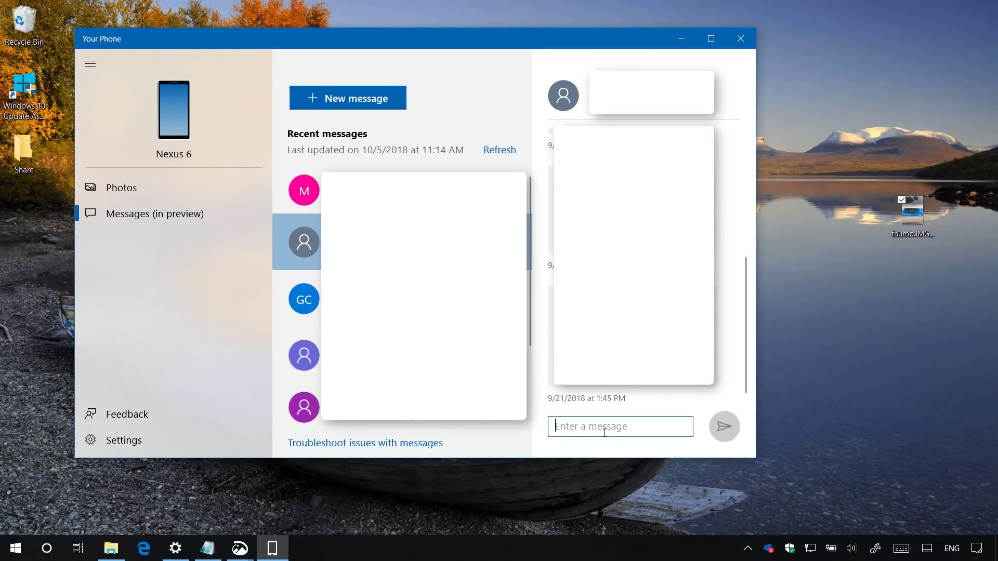
pyautogui.write('Hello')
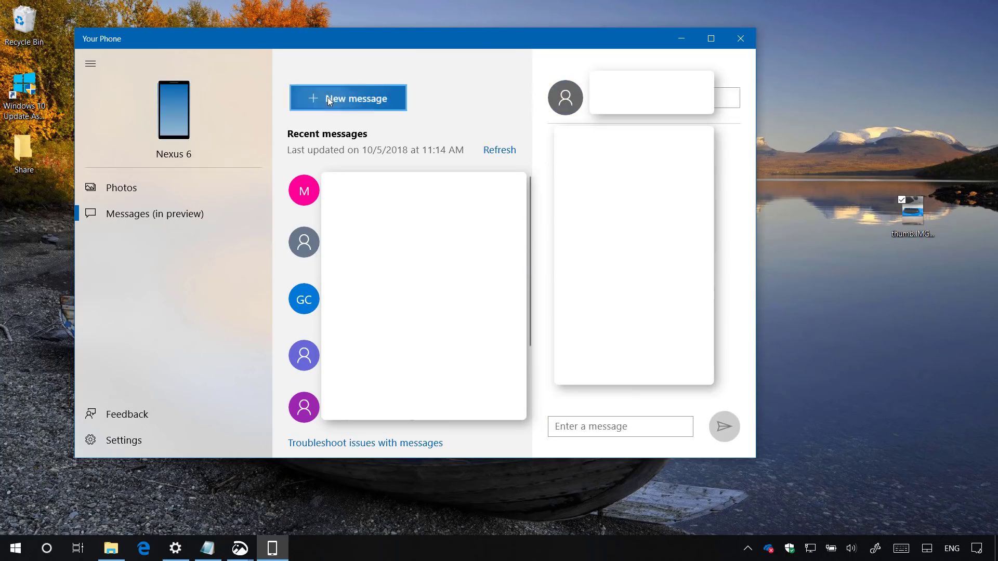
pyautogui.click(347, 98)
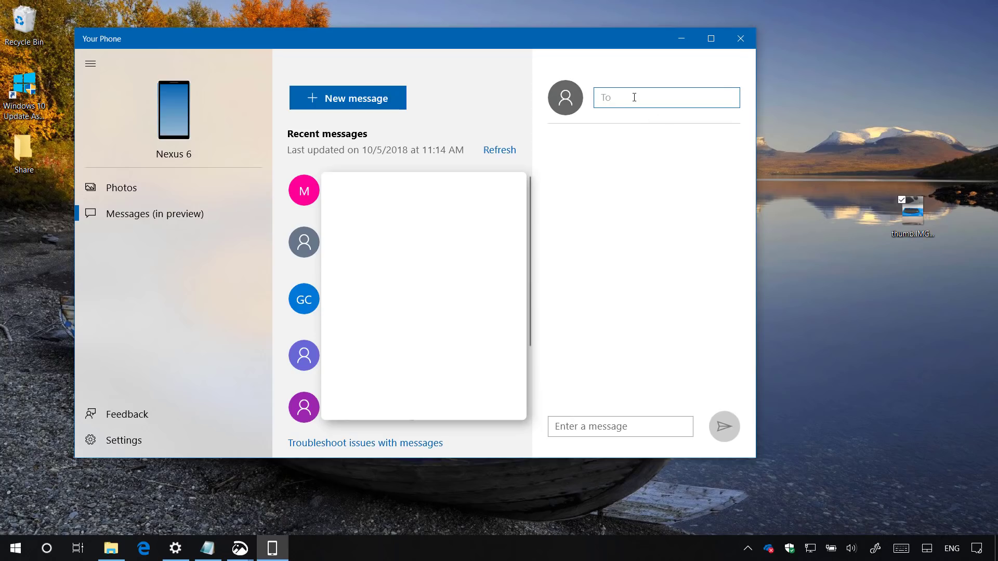
pyautogui.click(739, 38)
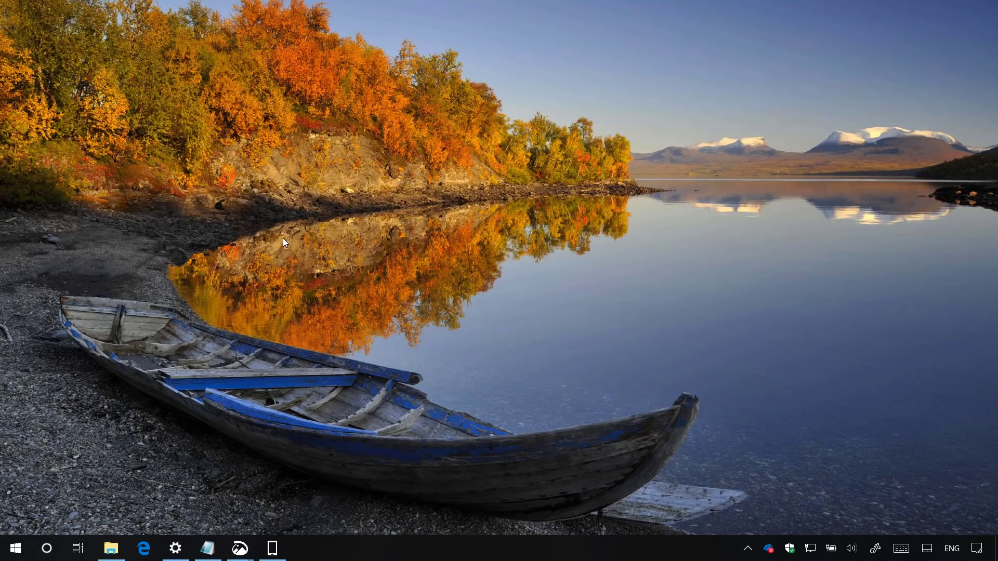
pyautogui.moveTo(714, 185)
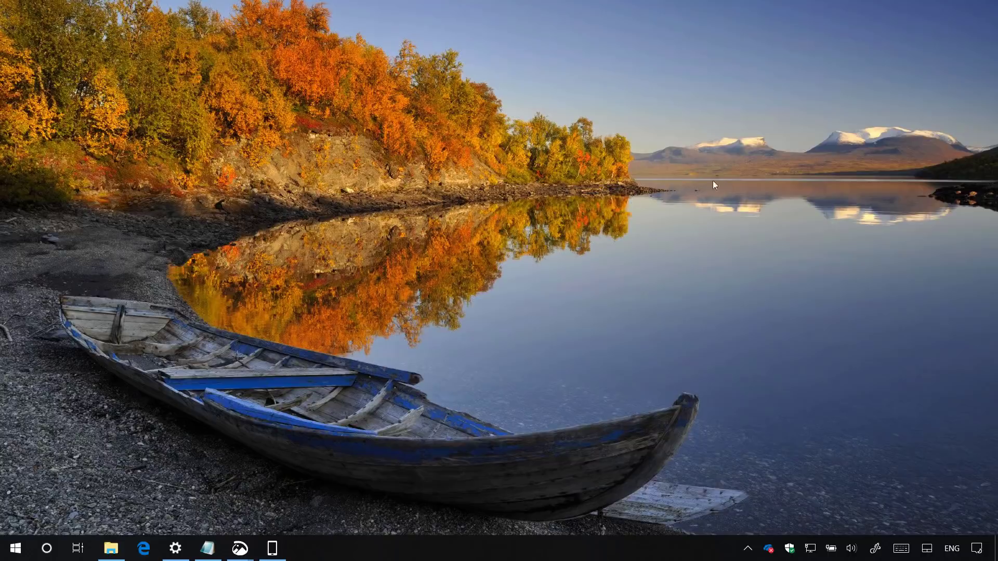